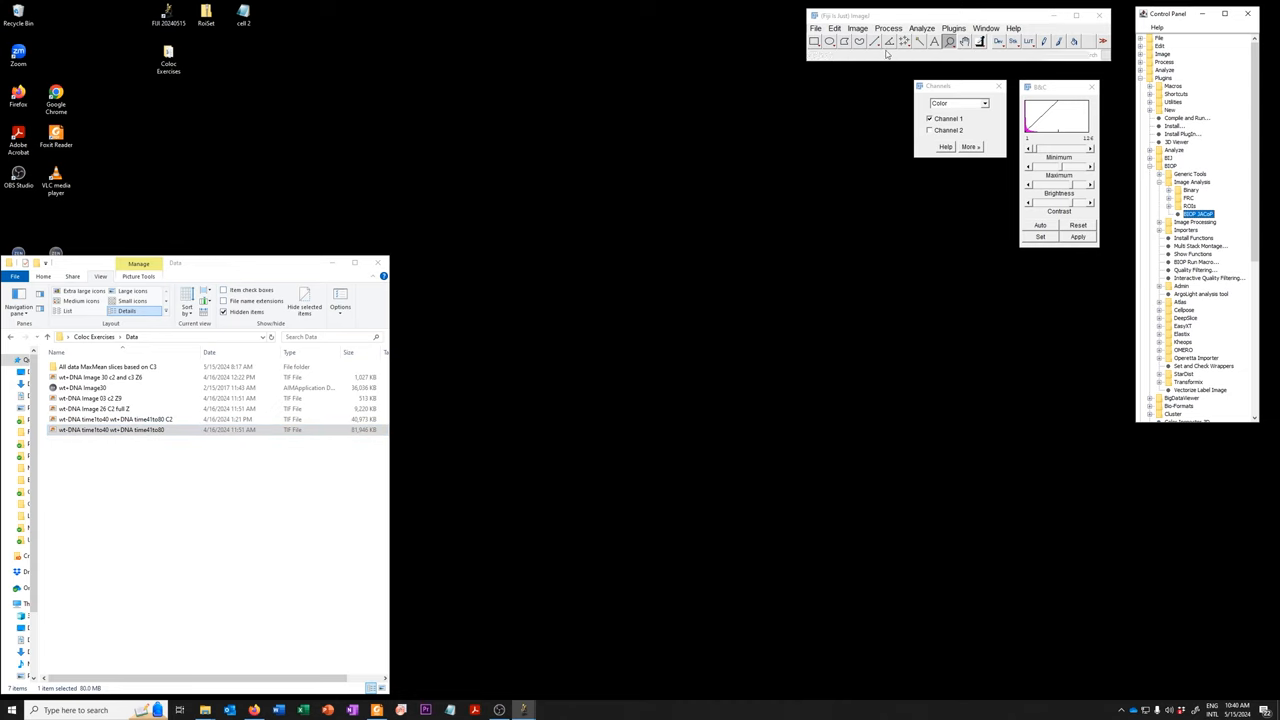
Open the merged time-lapse cell image in Fiji, showing its magenta channel
{"action": "double_click", "coordinate": [112, 430]}
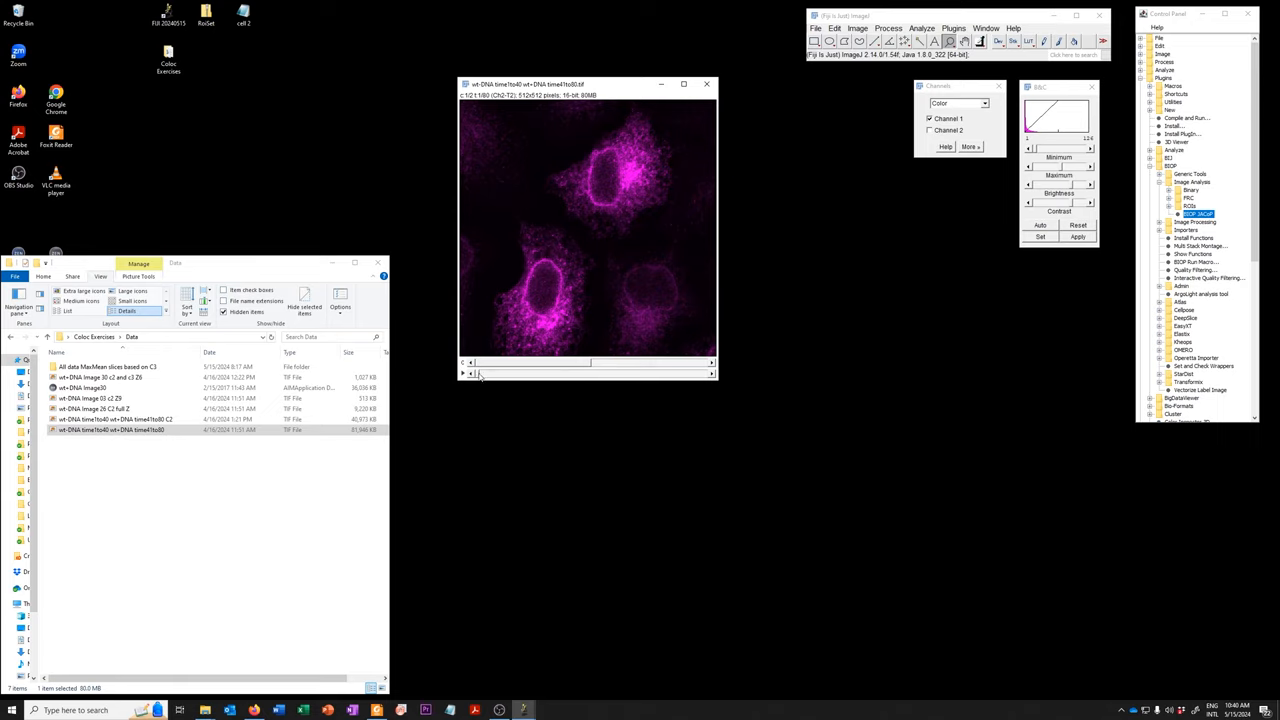
{"action": "left_click_drag", "start_coordinate": [480, 374], "coordinate": [564, 374]}
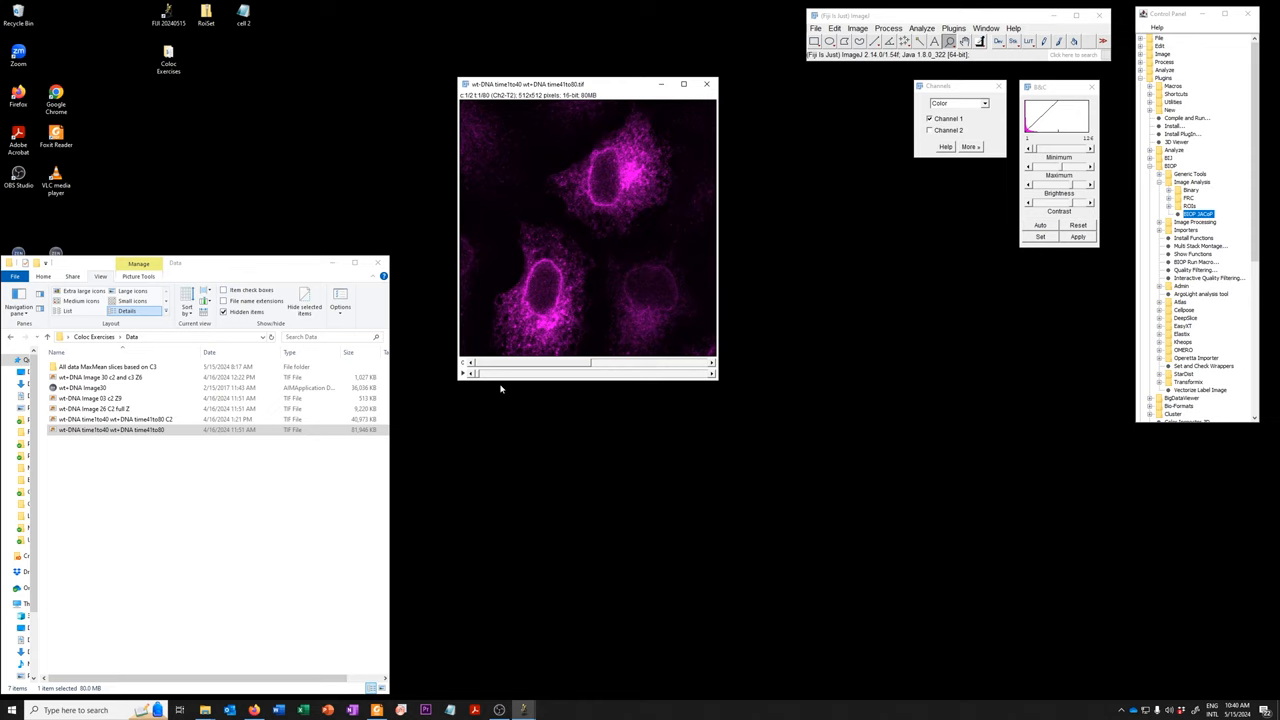
{"action": "mouse_move", "coordinate": [646, 190]}
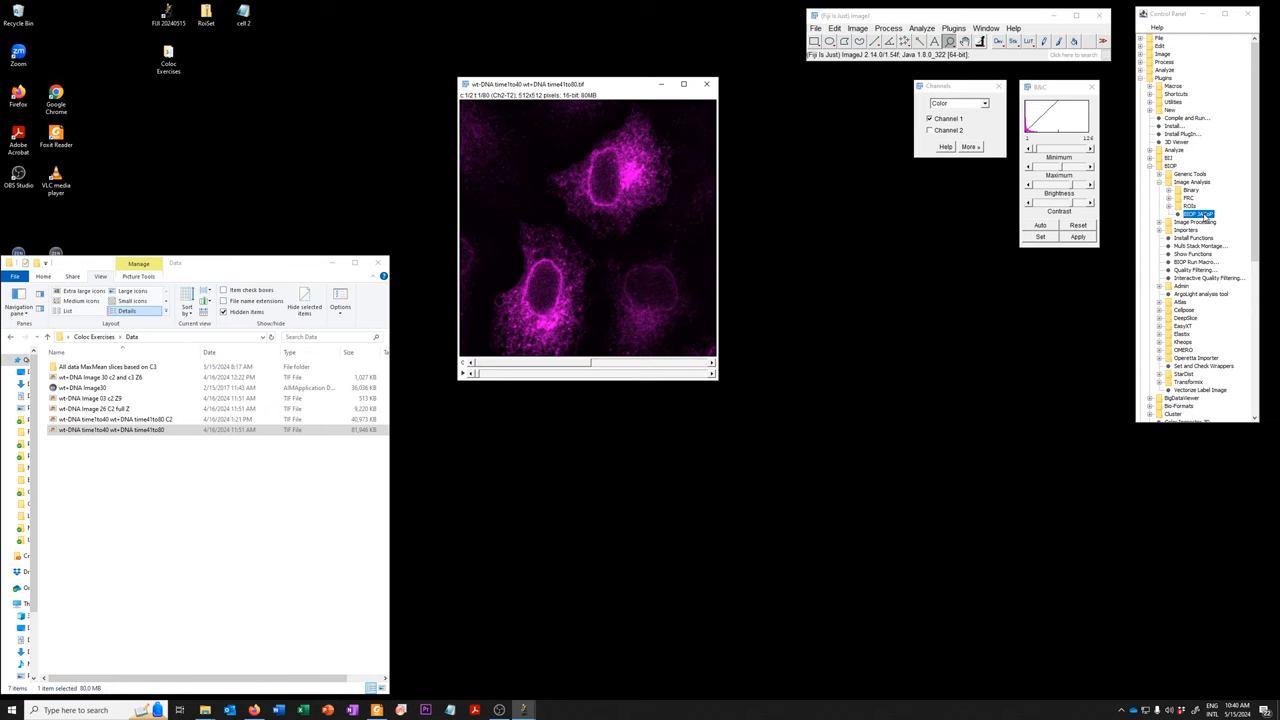
Run the JACoP colocalization plugin on the cell image with the chosen threshold options
{"action": "left_click", "coordinate": [1196, 212]}
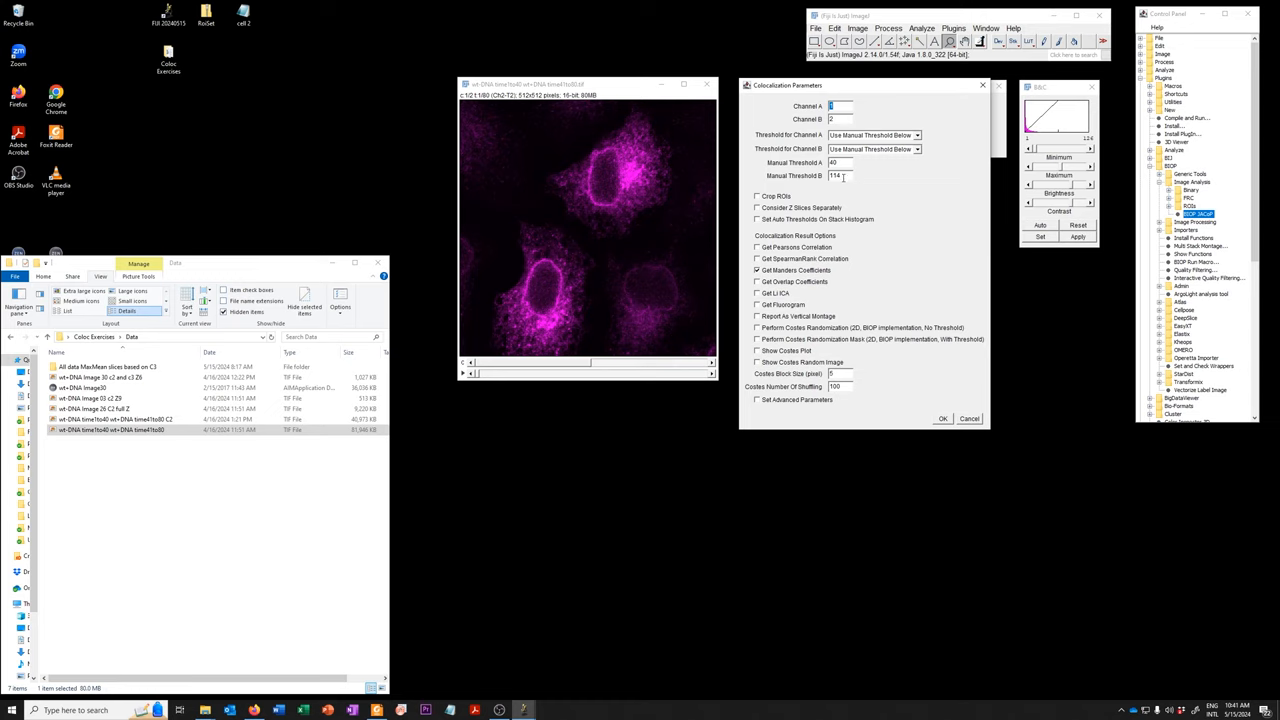
{"action": "mouse_move", "coordinate": [820, 280]}
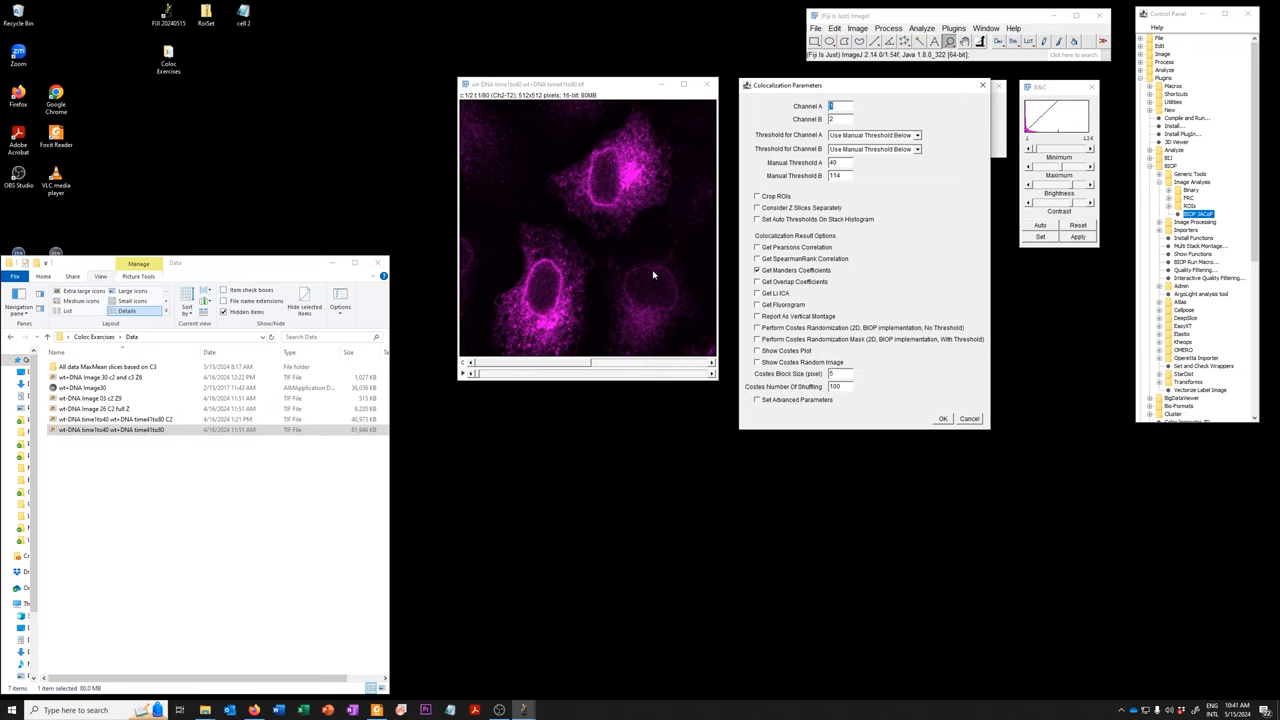
{"action": "mouse_move", "coordinate": [668, 308]}
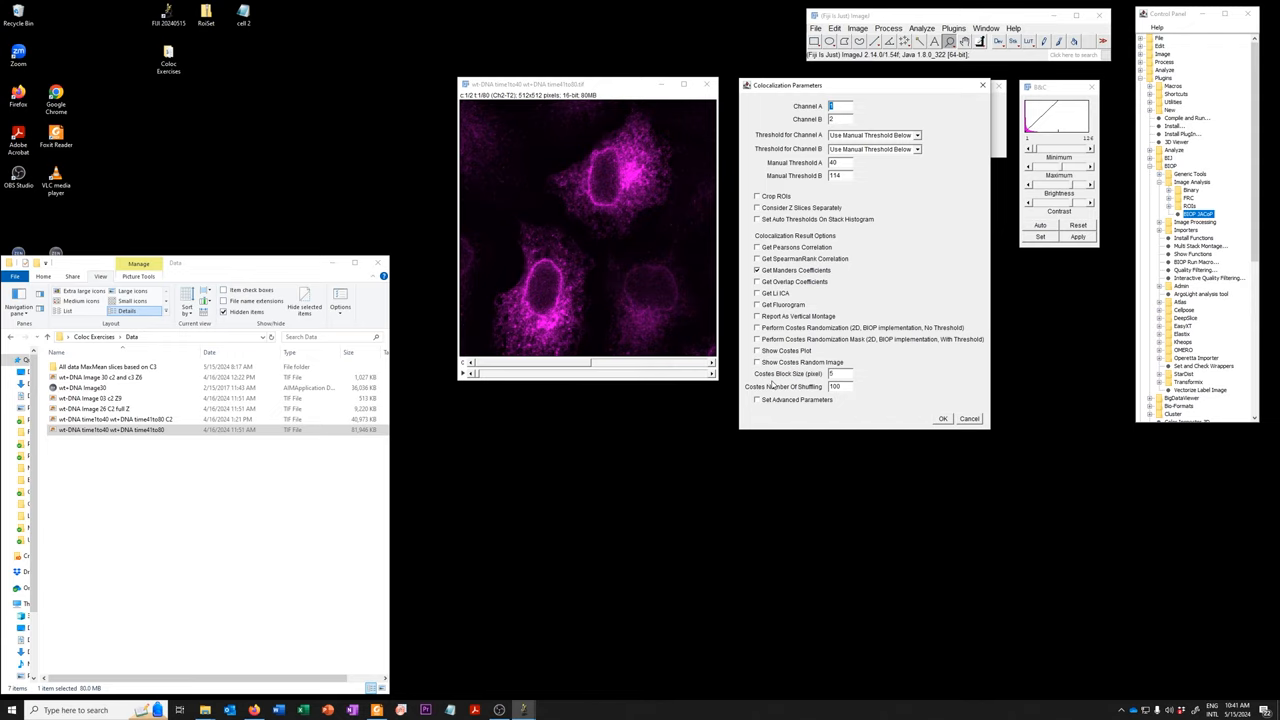
{"action": "left_click", "coordinate": [940, 418]}
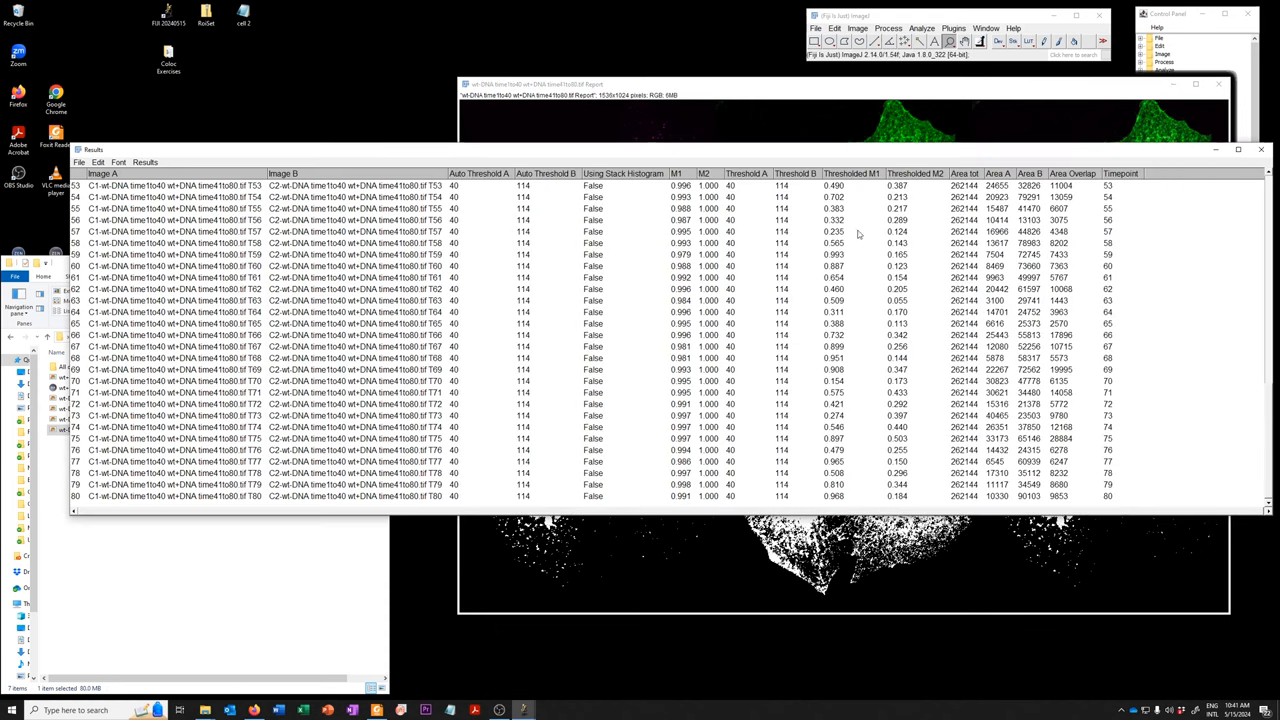
{"action": "mouse_move", "coordinate": [916, 370]}
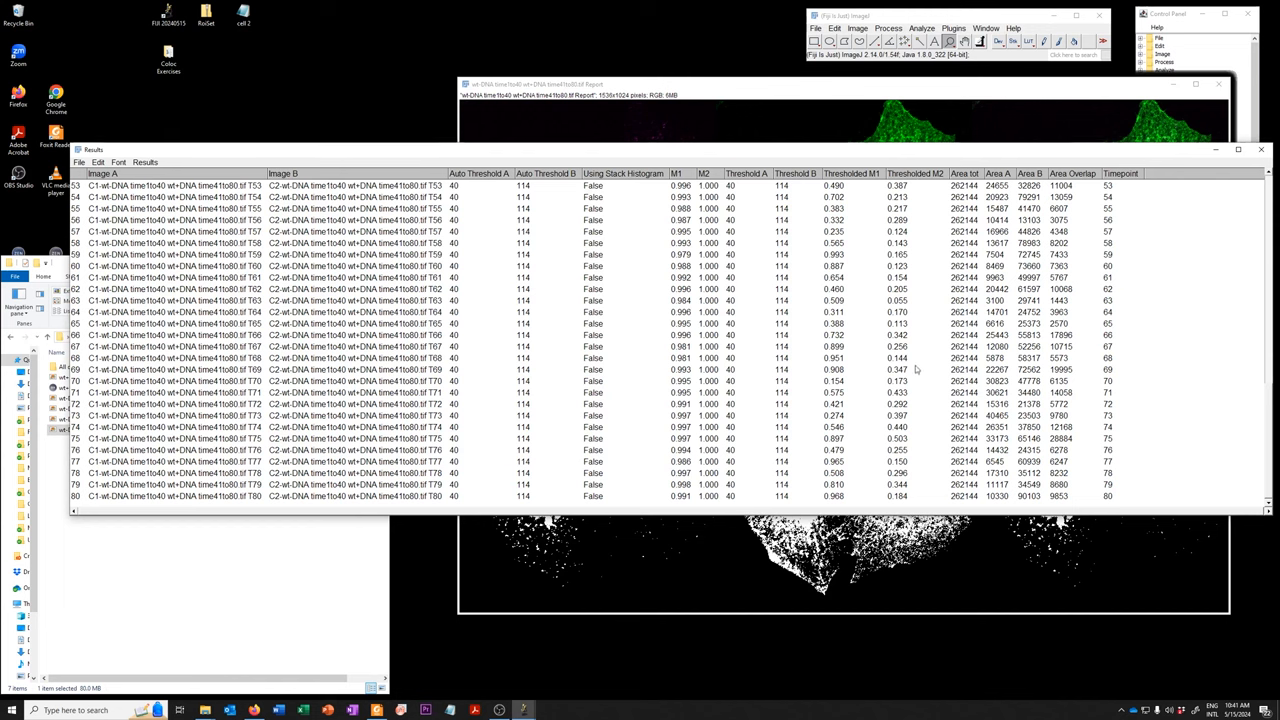
{"action": "mouse_move", "coordinate": [910, 496]}
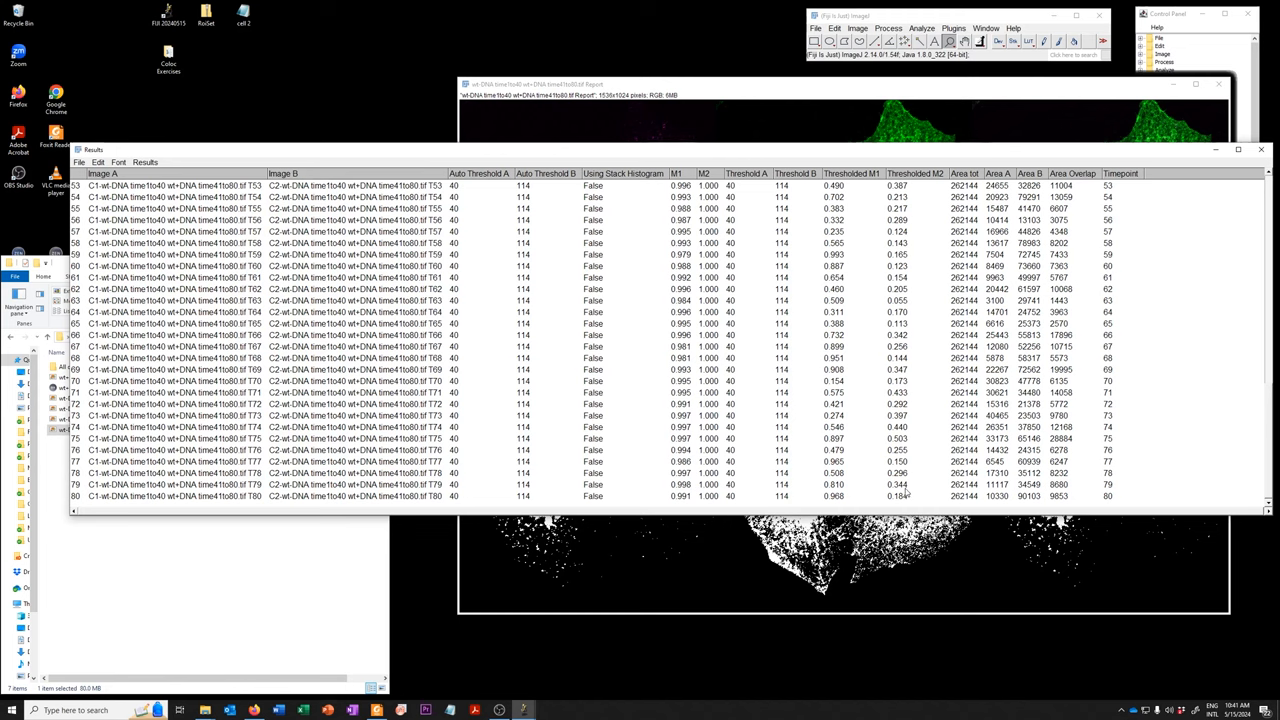
{"action": "mouse_move", "coordinate": [904, 492]}
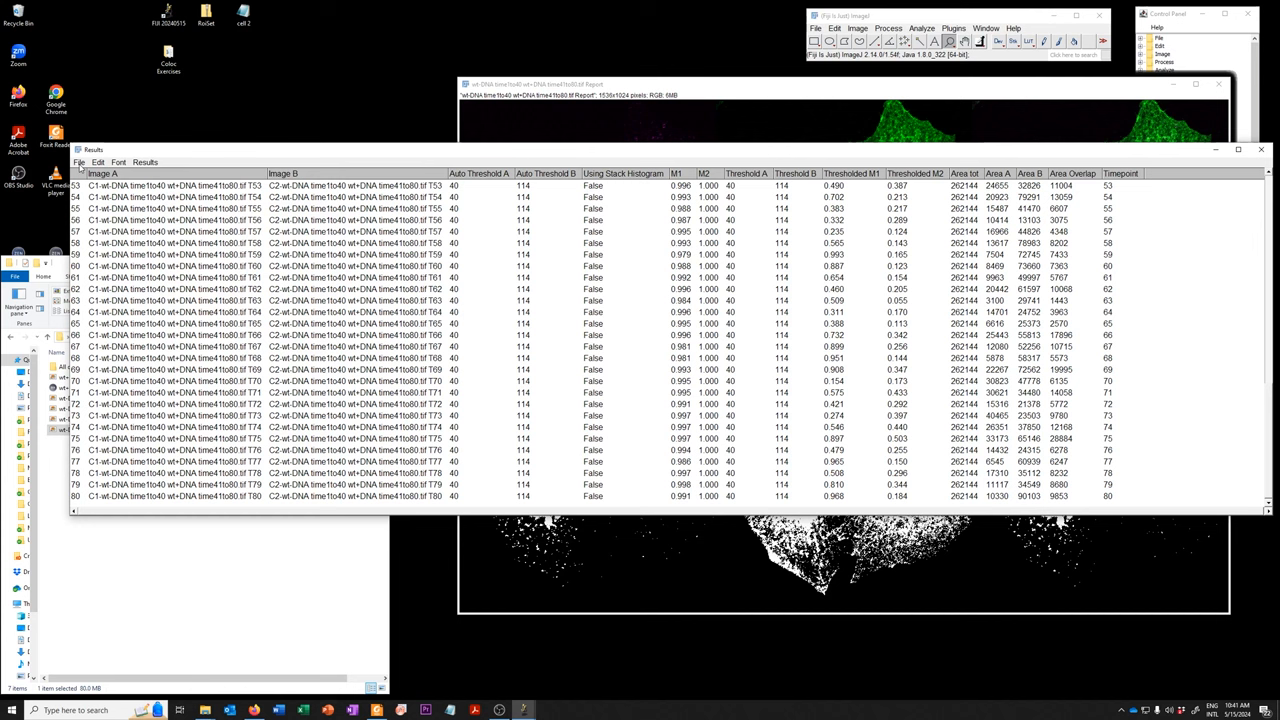
Save the per-timepoint M1/M2 results table to a file via File > Save As
{"action": "left_click", "coordinate": [80, 162]}
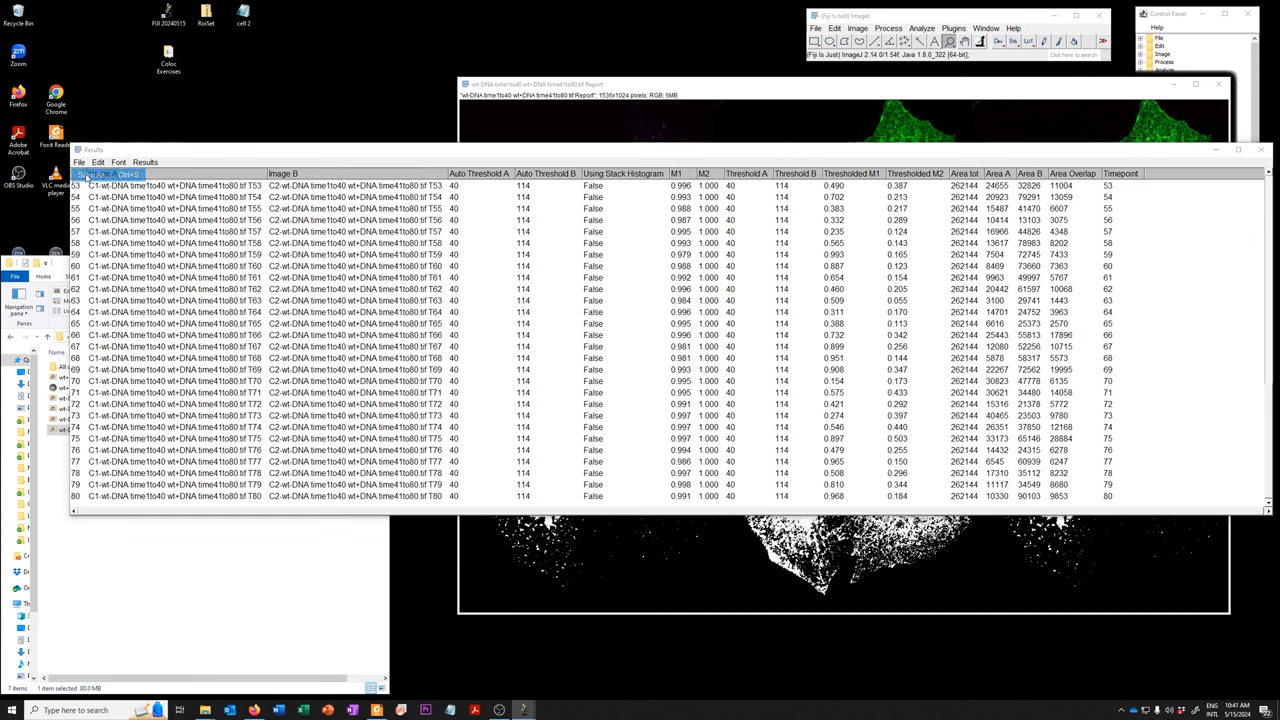
{"action": "left_click", "coordinate": [96, 174]}
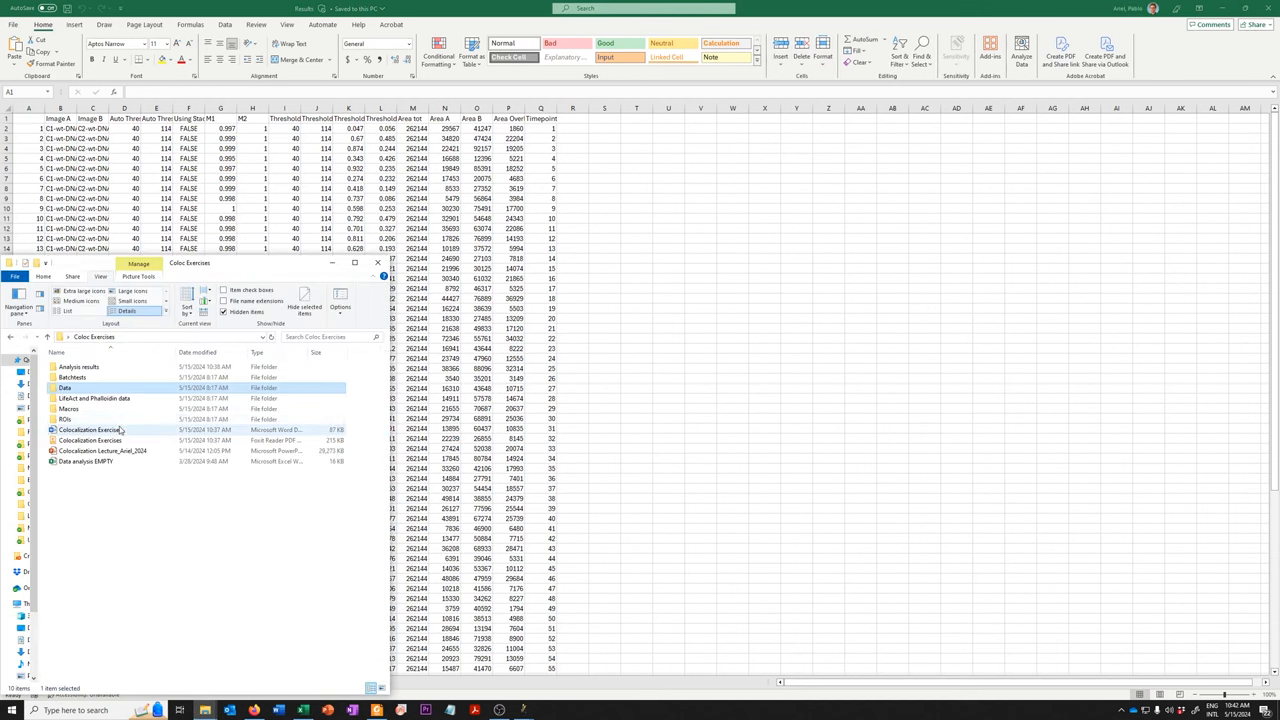
Open the copied analysis workbook's Analysis sheet, then return to the Results workbook
{"action": "left_click", "coordinate": [104, 460]}
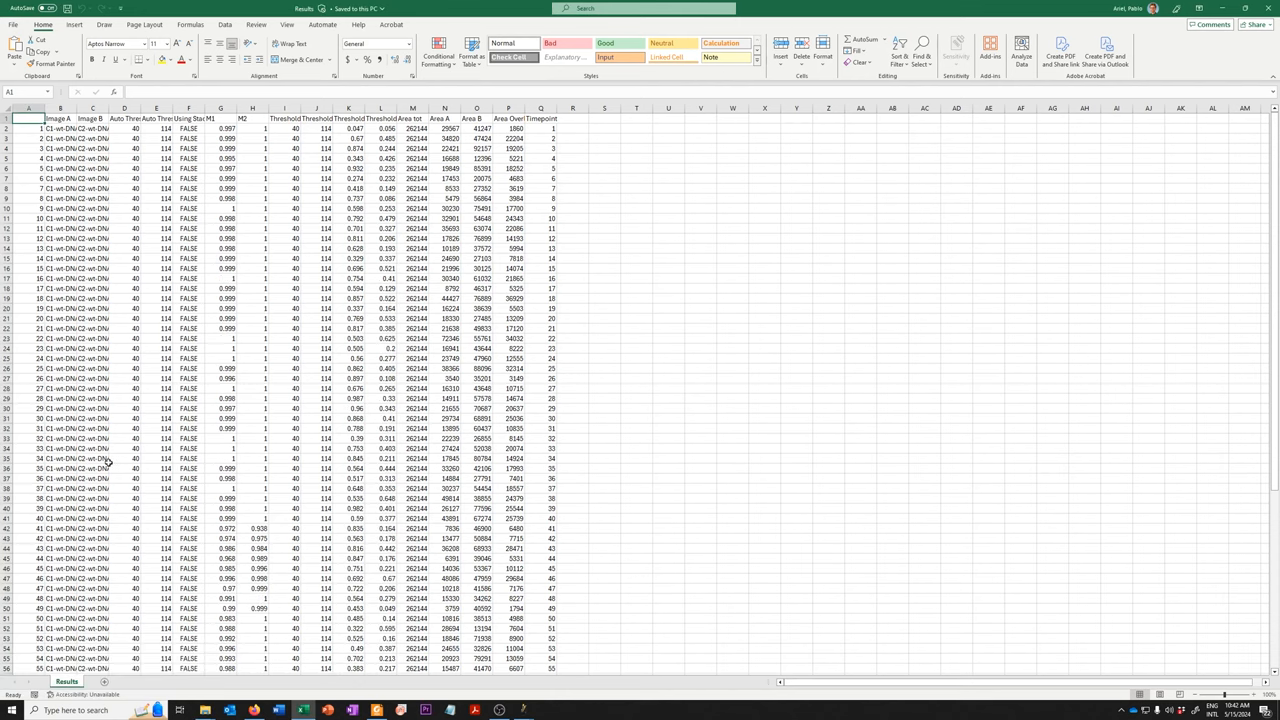
{"action": "left_click", "coordinate": [68, 680]}
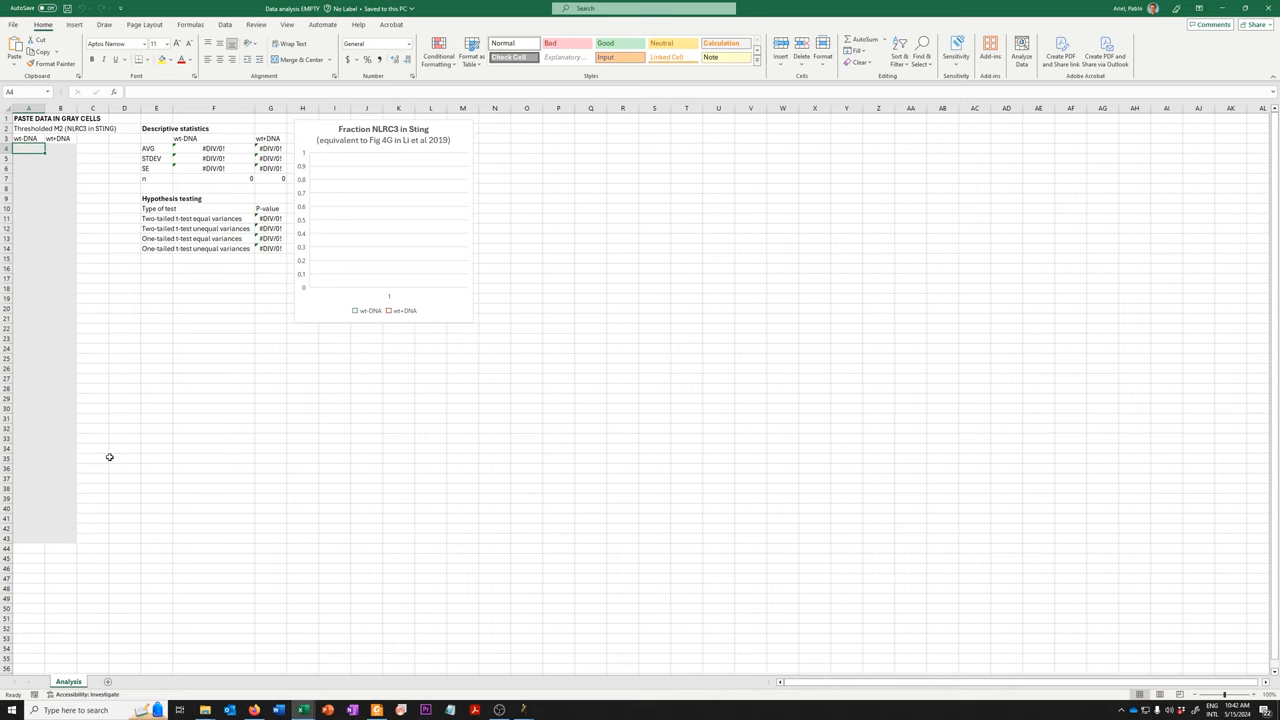
{"action": "mouse_move", "coordinate": [442, 264]}
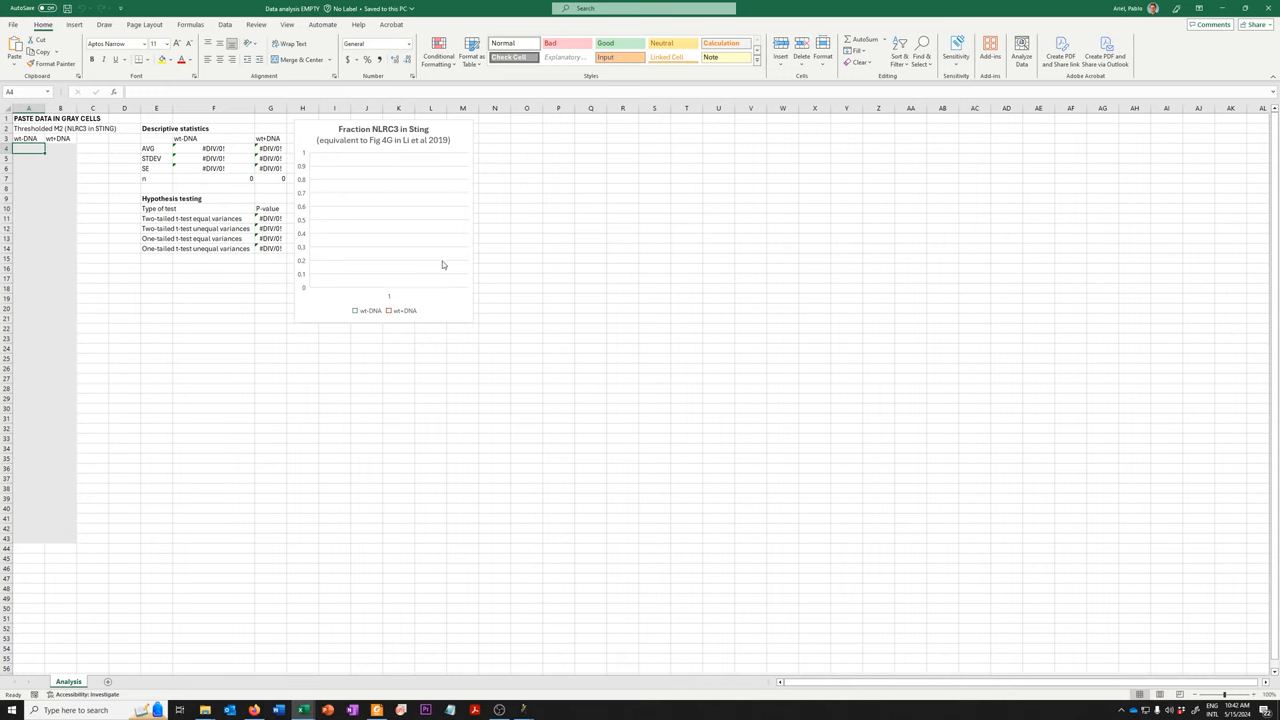
{"action": "mouse_move", "coordinate": [476, 138]}
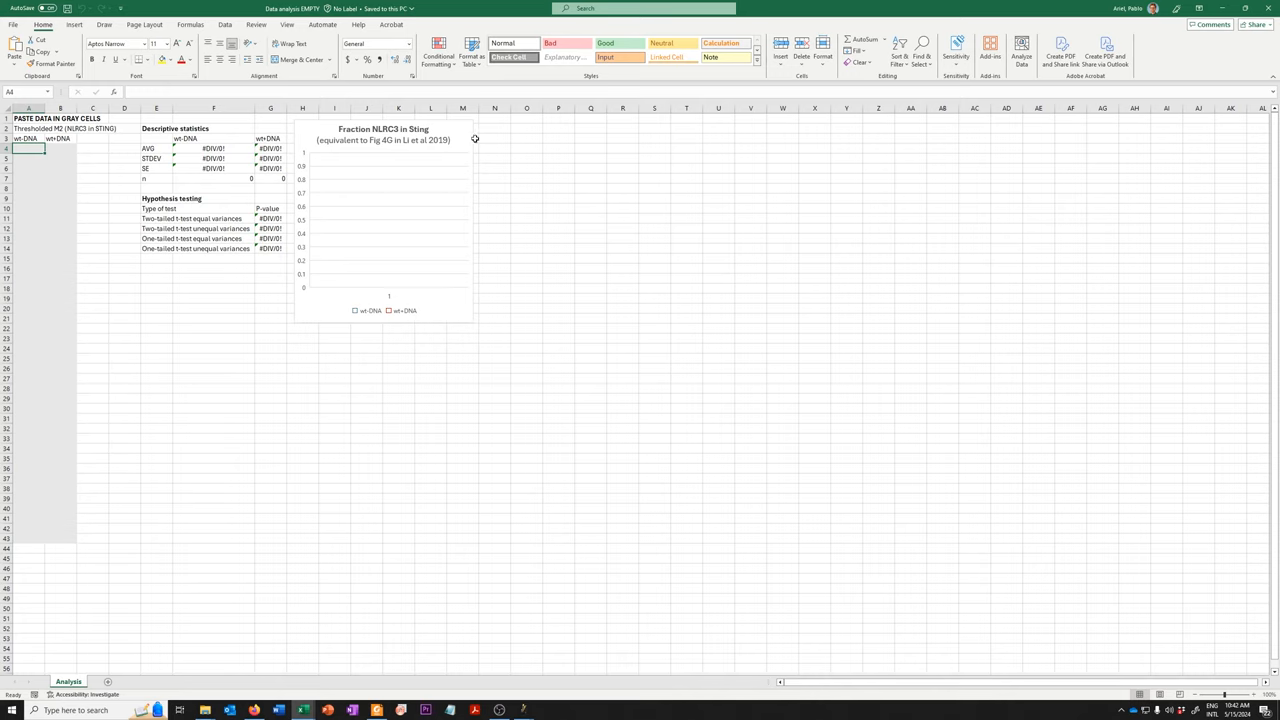
{"action": "mouse_move", "coordinate": [472, 224]}
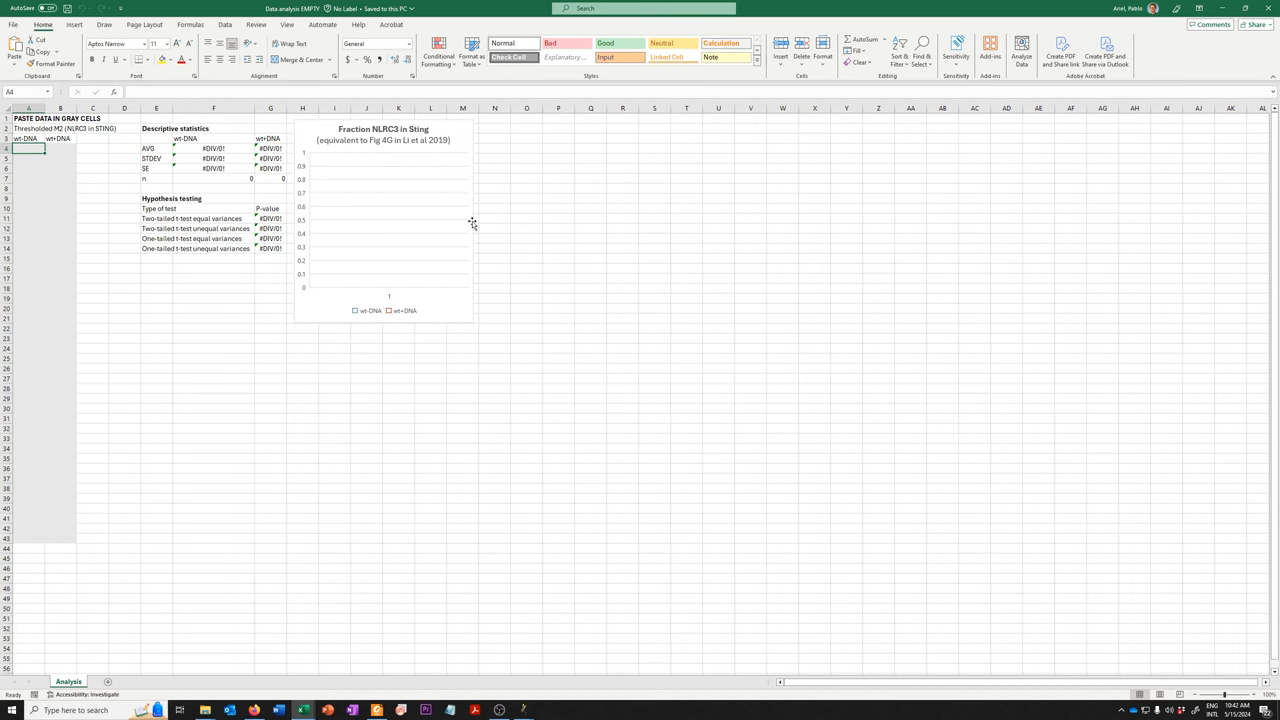
{"action": "mouse_move", "coordinate": [498, 312]}
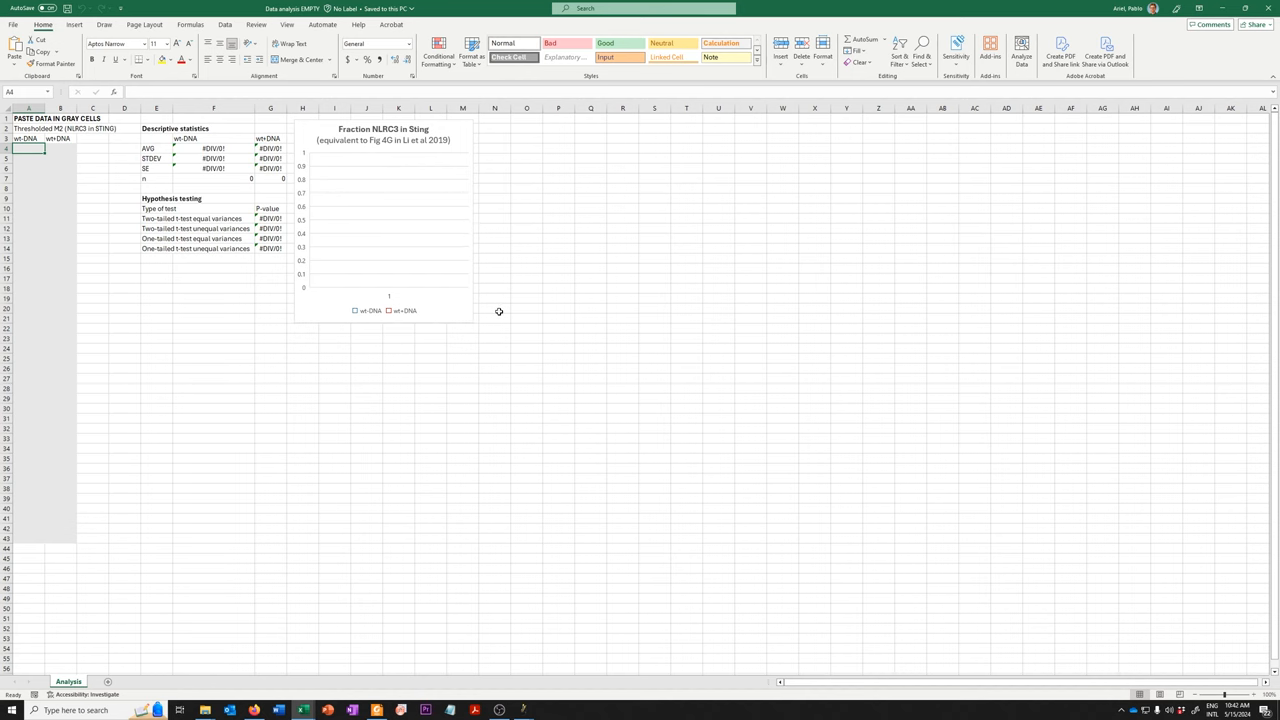
{"action": "left_click", "coordinate": [68, 680]}
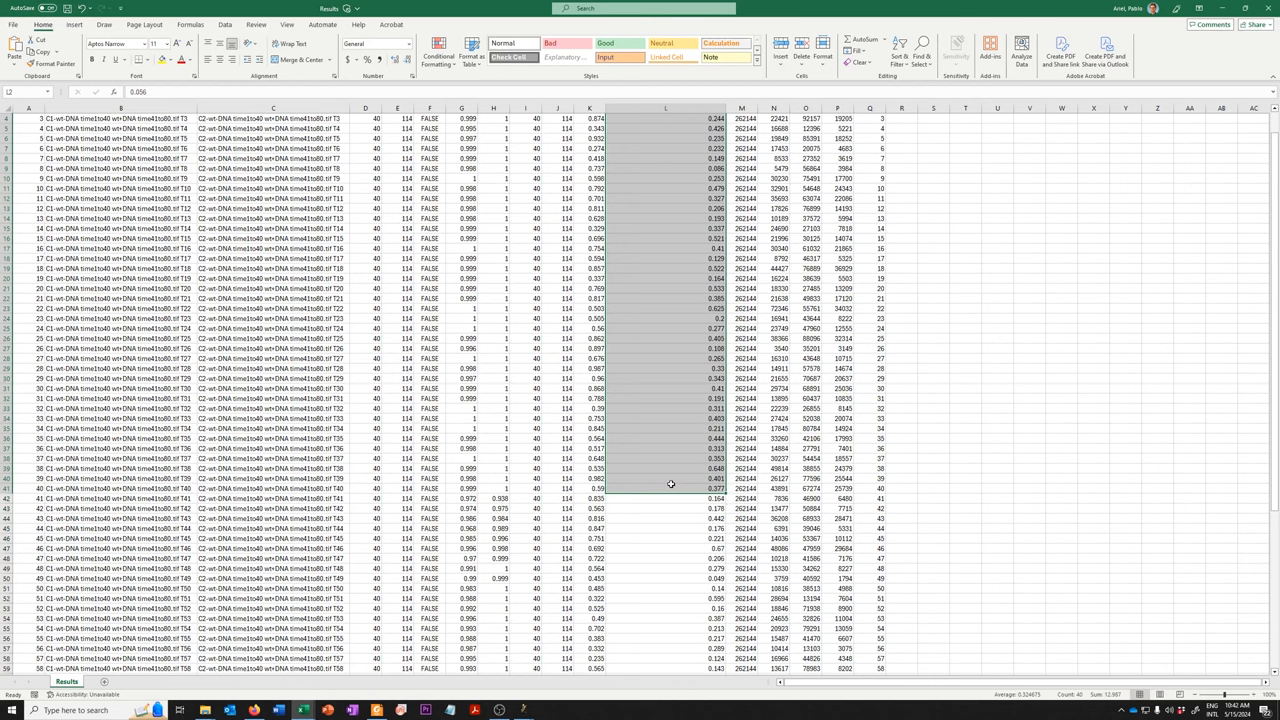
Copy the Thresholded M2 column values from the Results sheet
{"action": "left_click", "coordinate": [68, 680]}
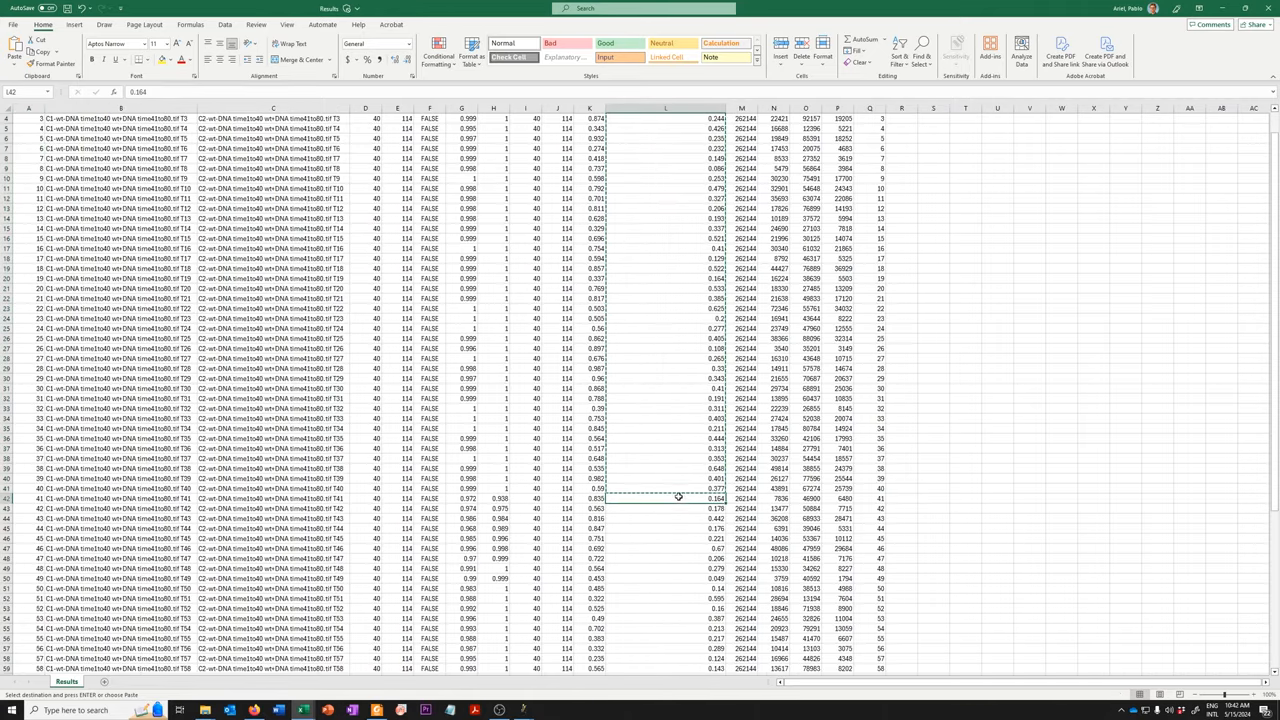
{"action": "scroll", "scroll_direction": "down", "scroll_amount": 3}
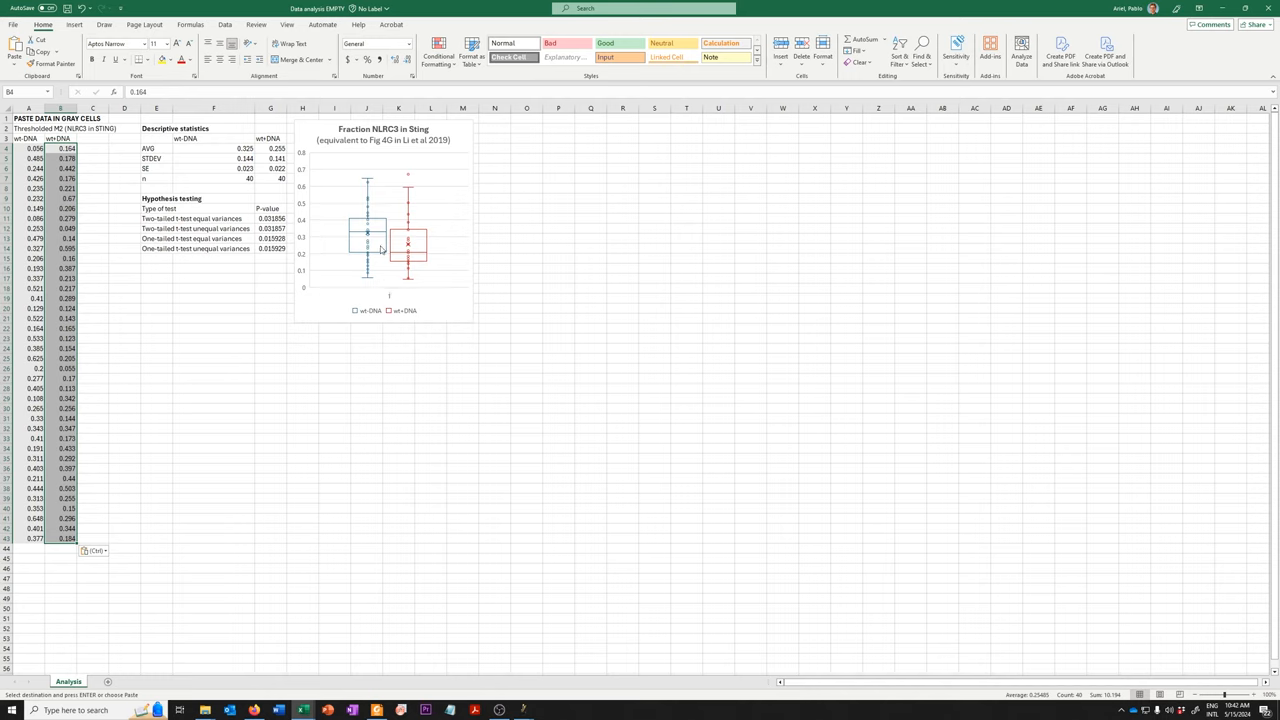
{"action": "mouse_move", "coordinate": [368, 286]}
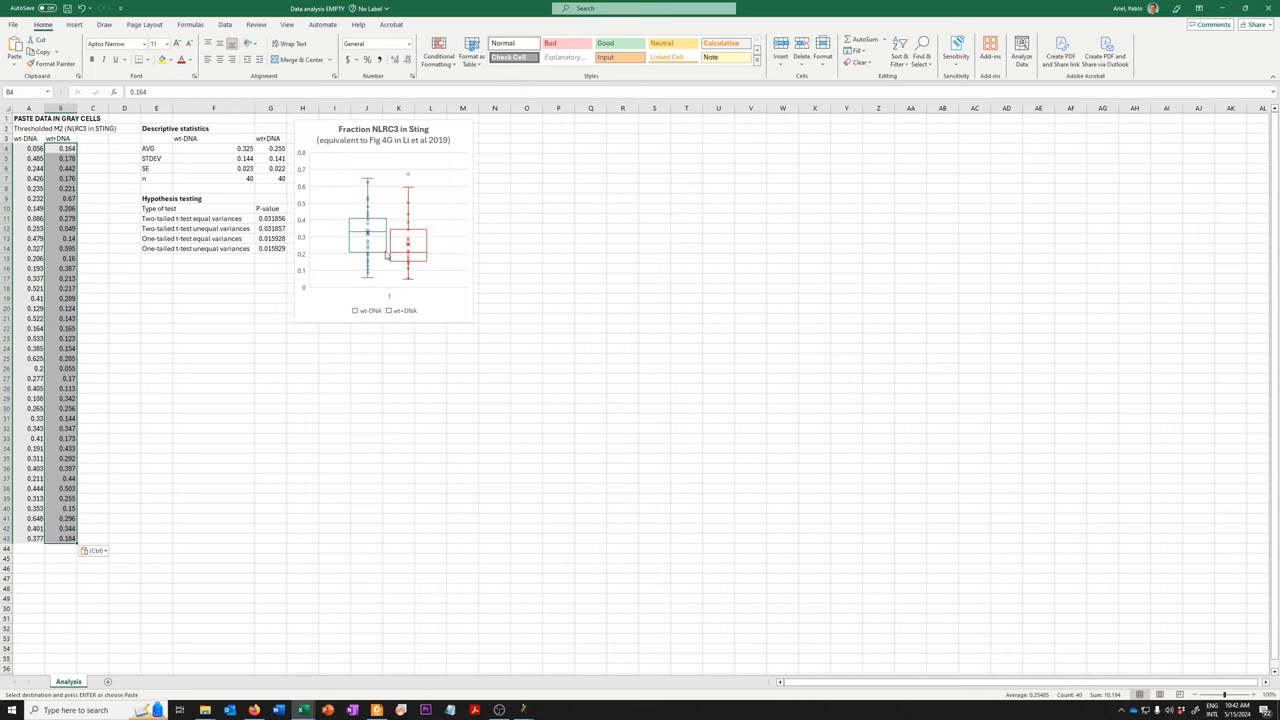
{"action": "mouse_move", "coordinate": [416, 282]}
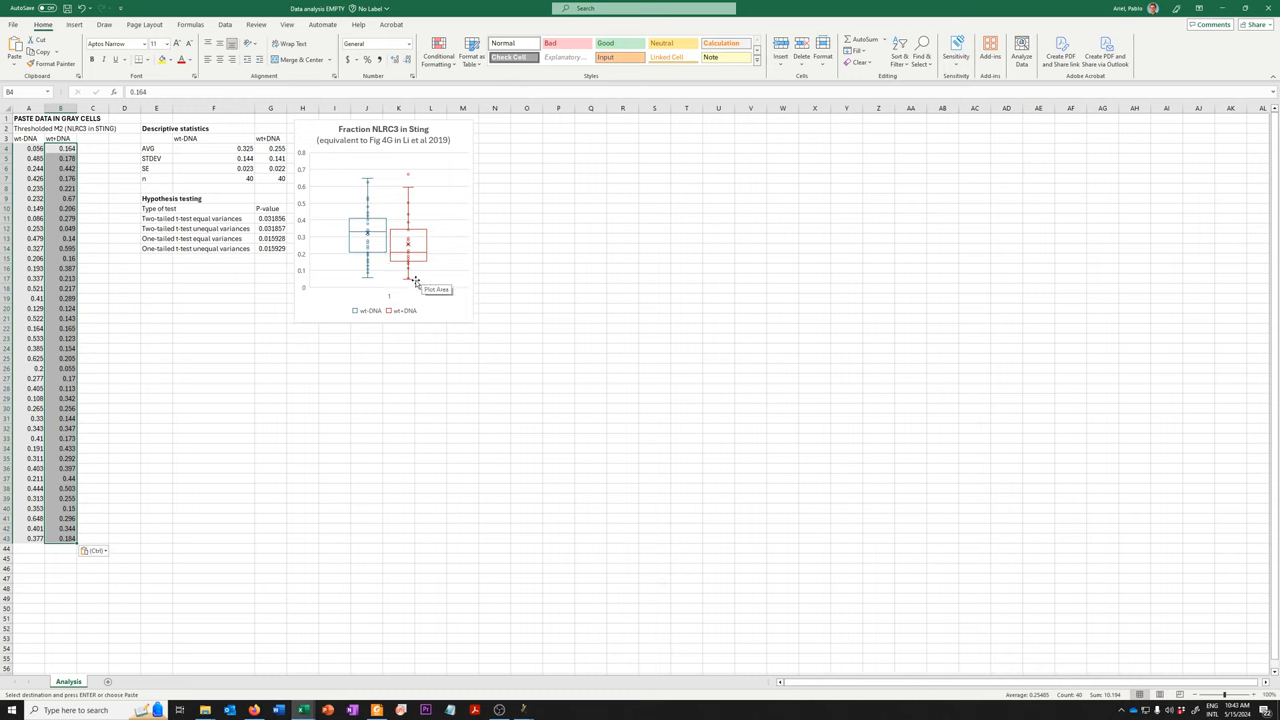
{"action": "mouse_move", "coordinate": [424, 288]}
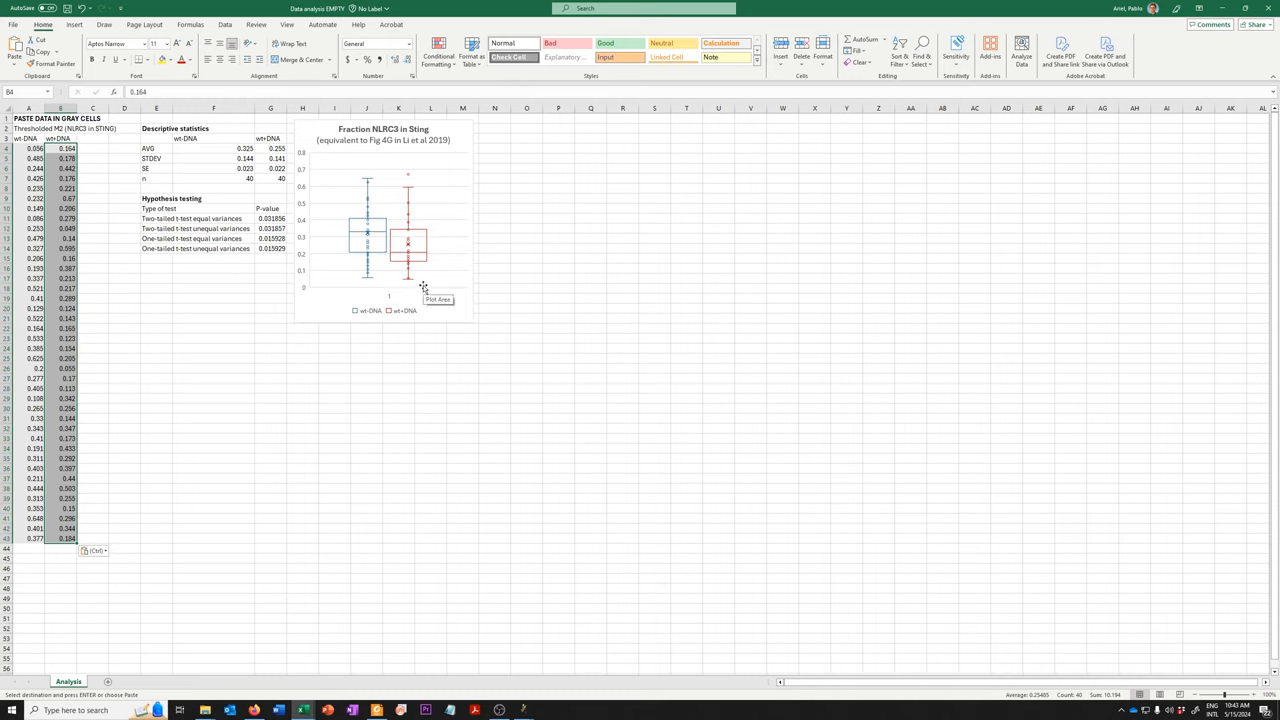
{"action": "mouse_move", "coordinate": [420, 284]}
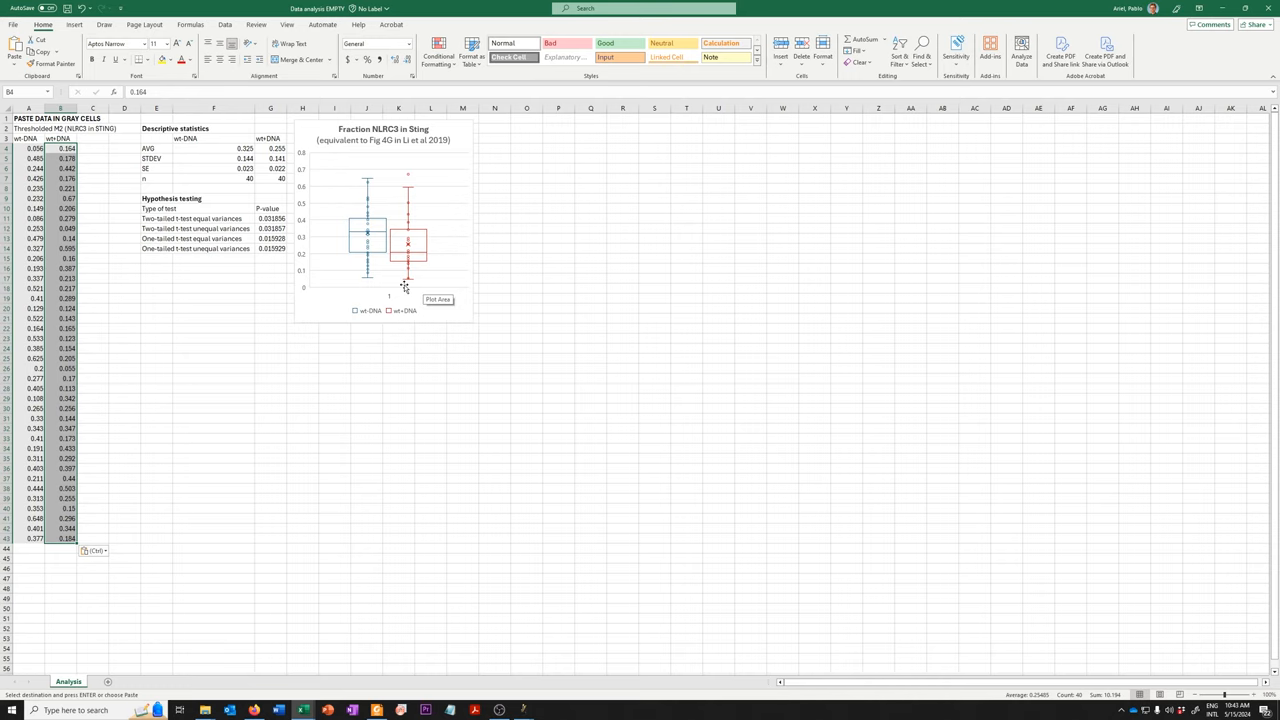
{"action": "mouse_move", "coordinate": [402, 292]}
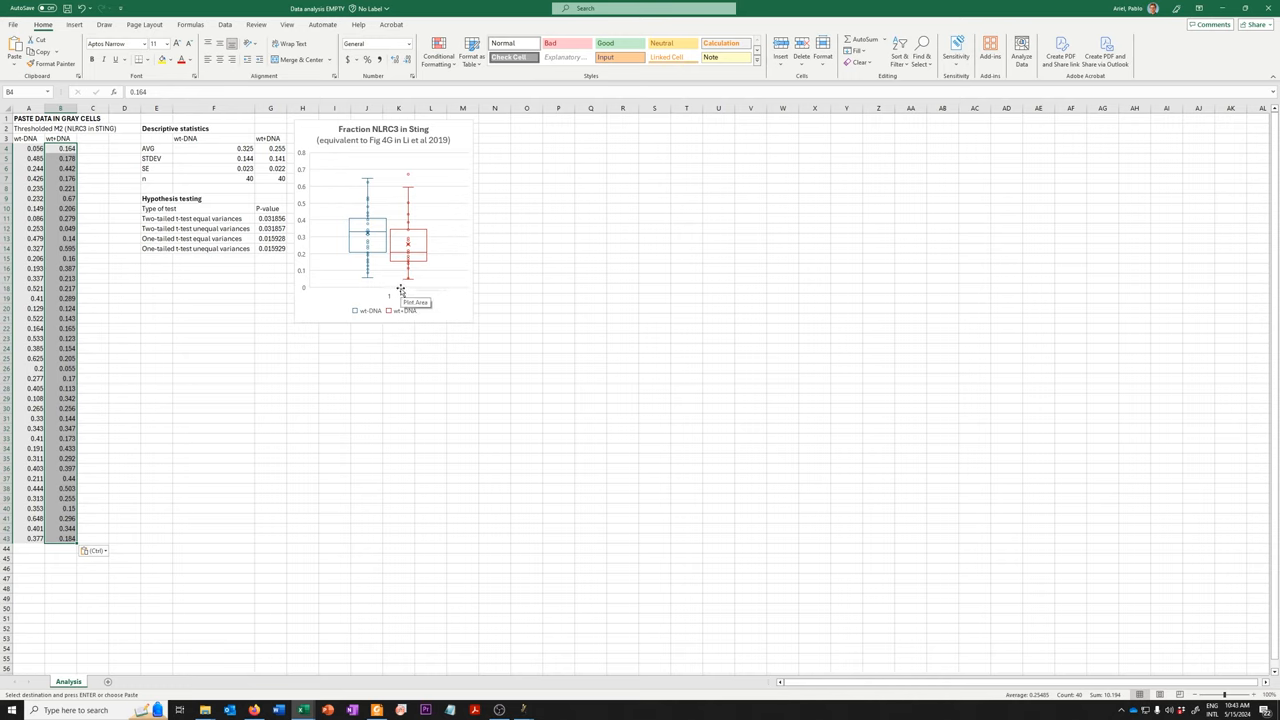
{"action": "mouse_move", "coordinate": [1160, 32]}
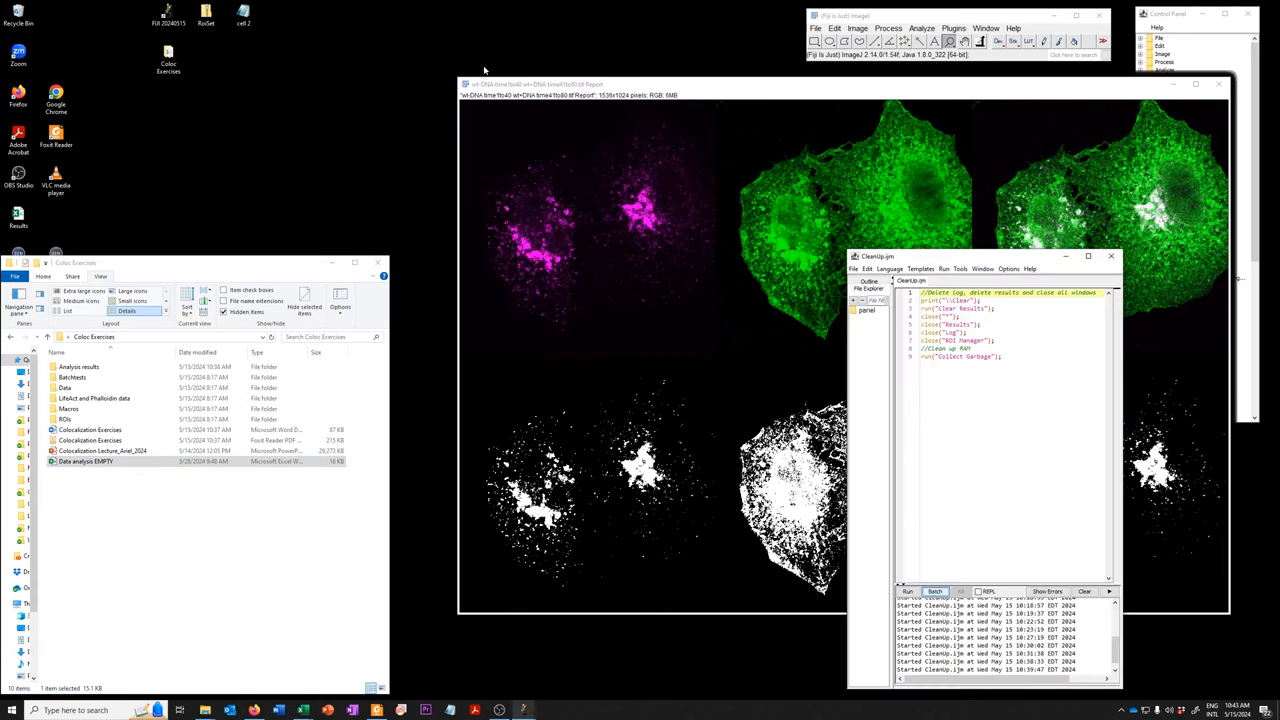
Clean up, open the next merged cell image and rerun JACoP with Otsu auto-thresholds
{"action": "left_click", "coordinate": [908, 592]}
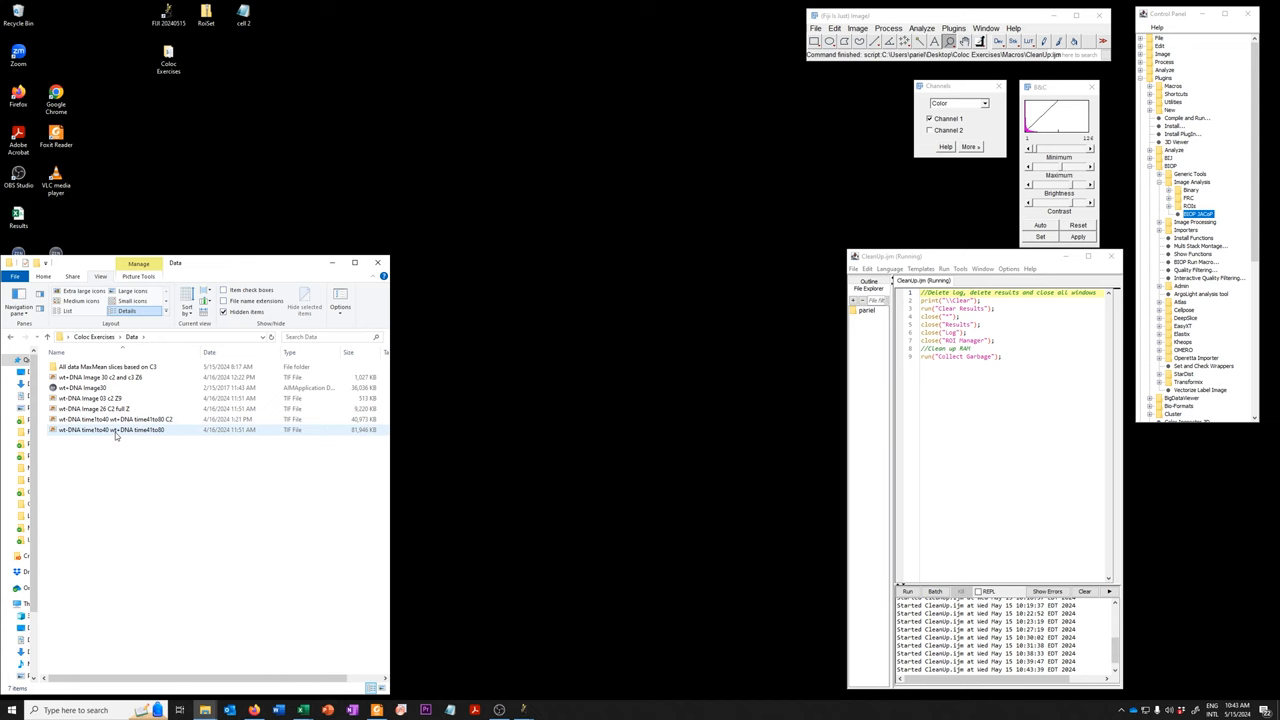
{"action": "double_click", "coordinate": [110, 428]}
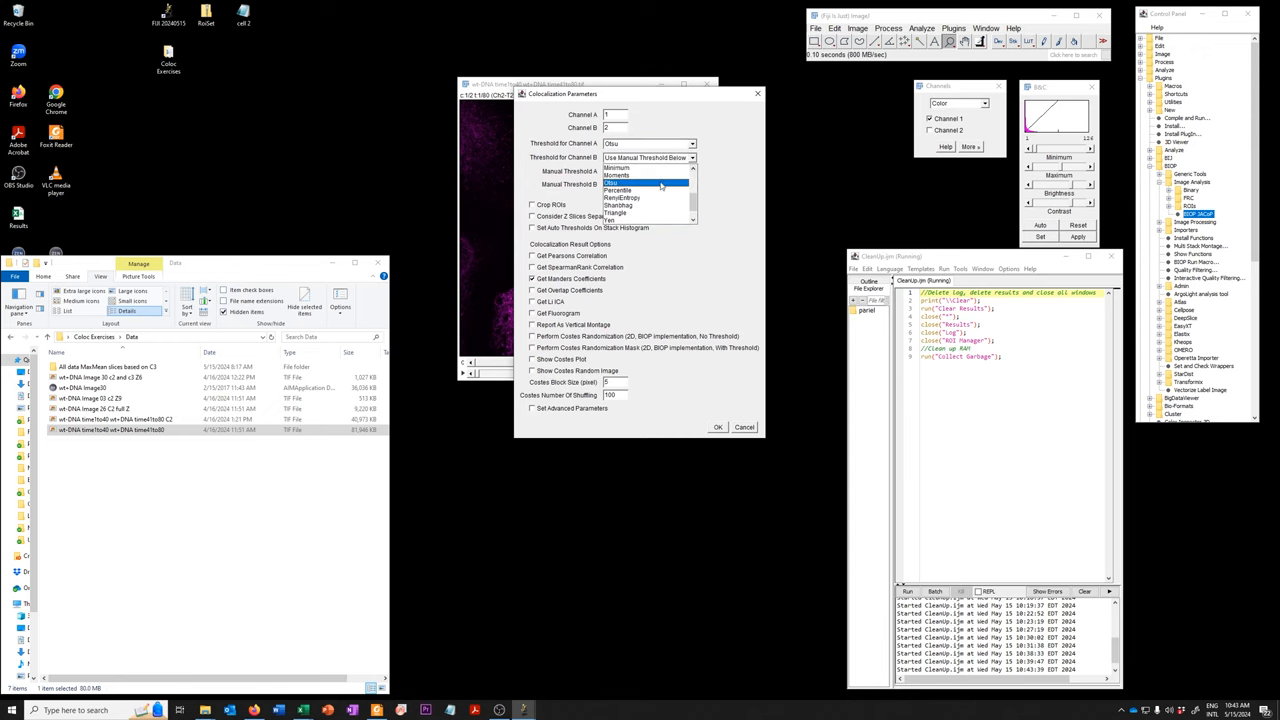
{"action": "left_click", "coordinate": [616, 184]}
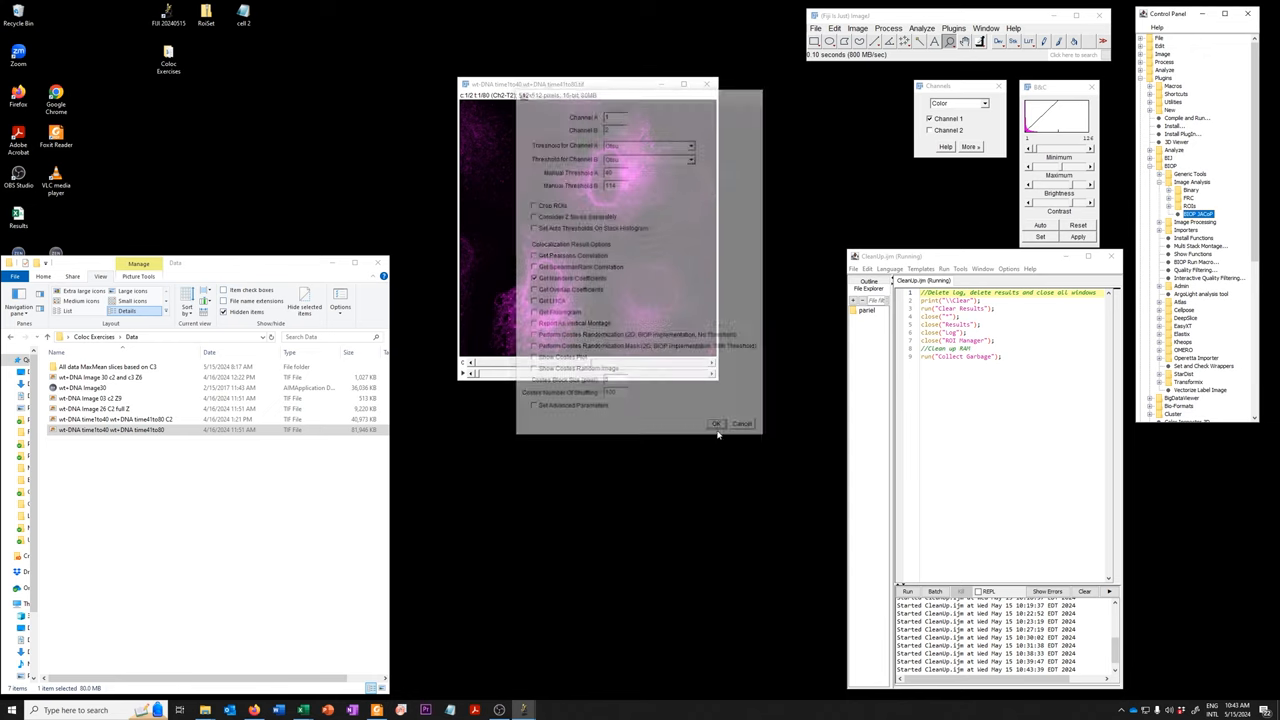
{"action": "left_click", "coordinate": [716, 424]}
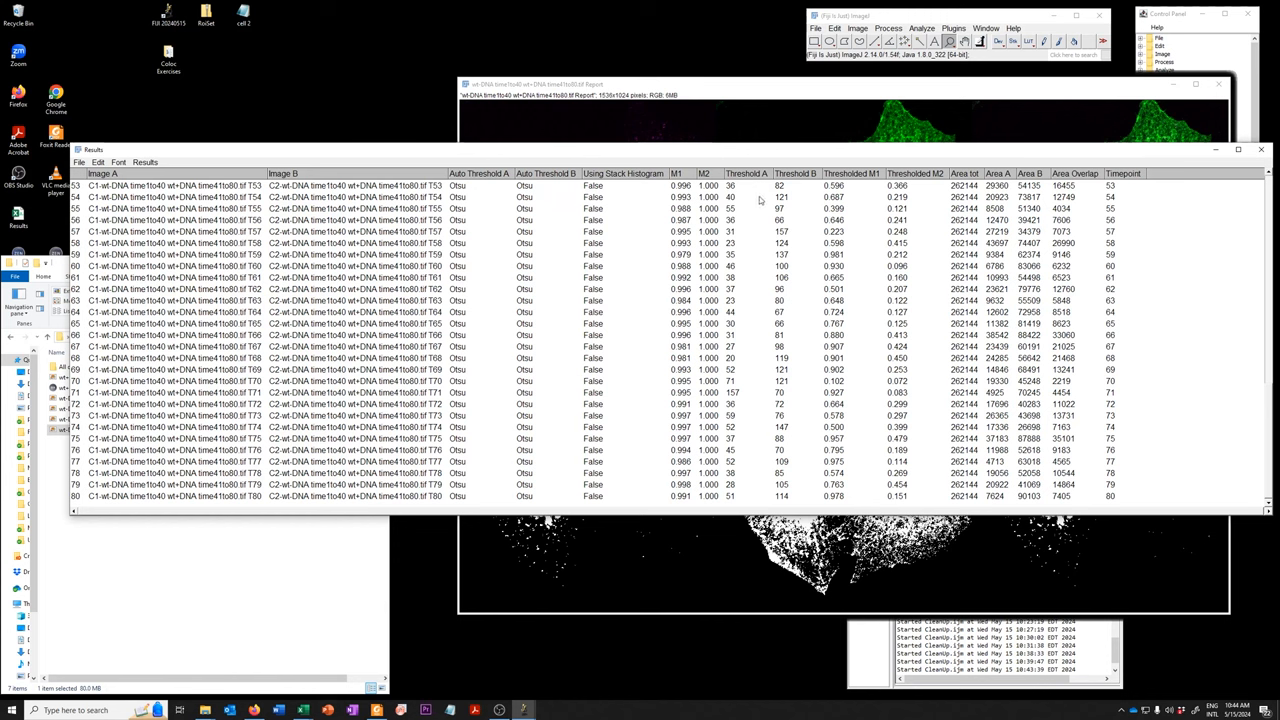
{"action": "mouse_move", "coordinate": [760, 200]}
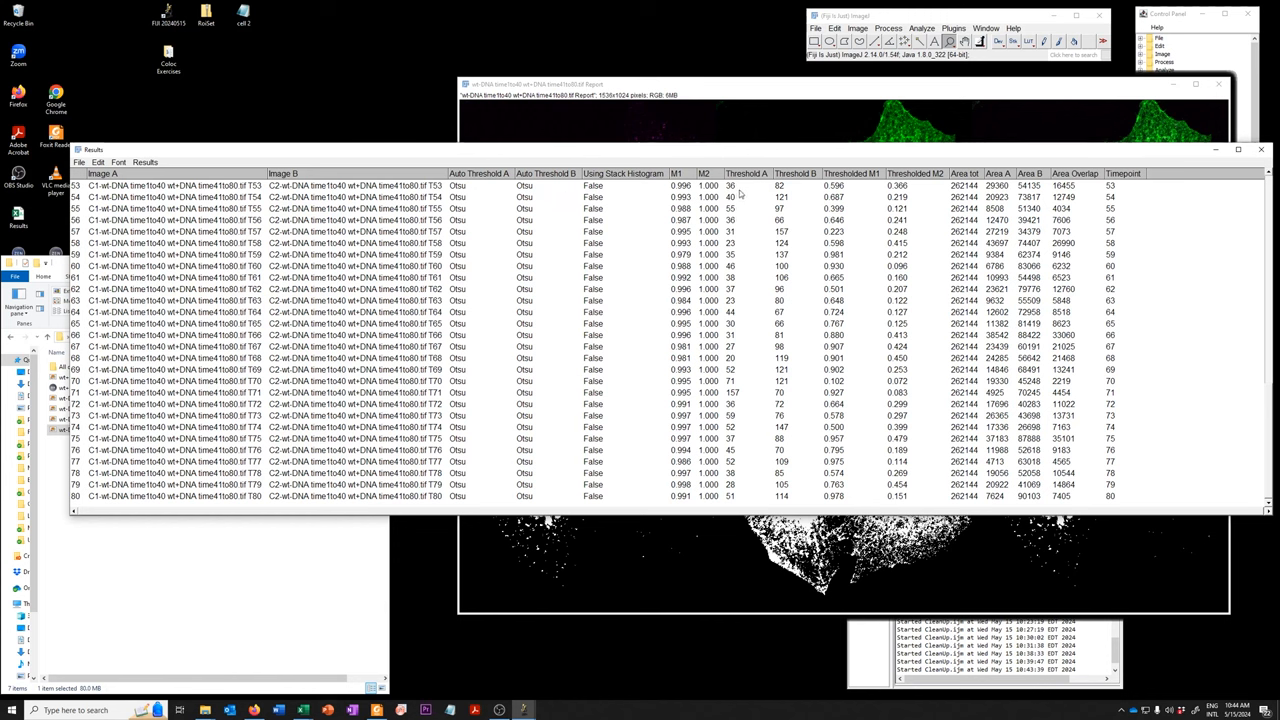
{"action": "mouse_move", "coordinate": [740, 192]}
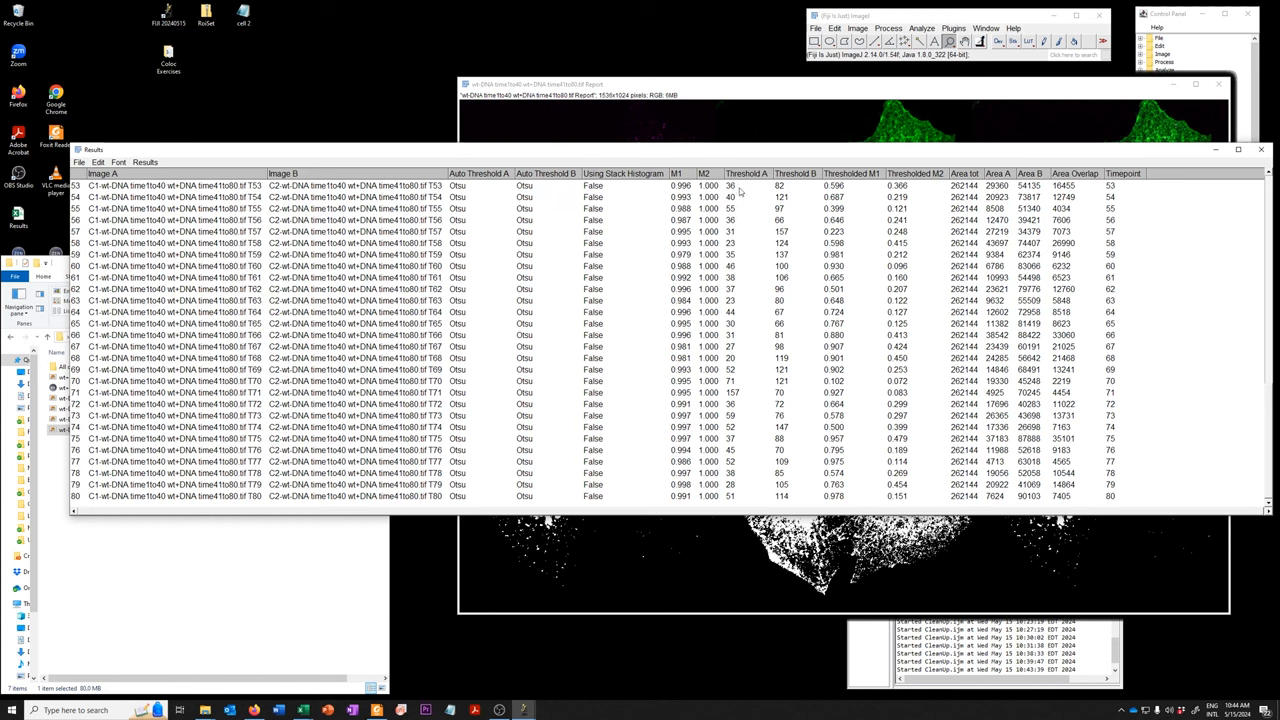
{"action": "mouse_move", "coordinate": [790, 198]}
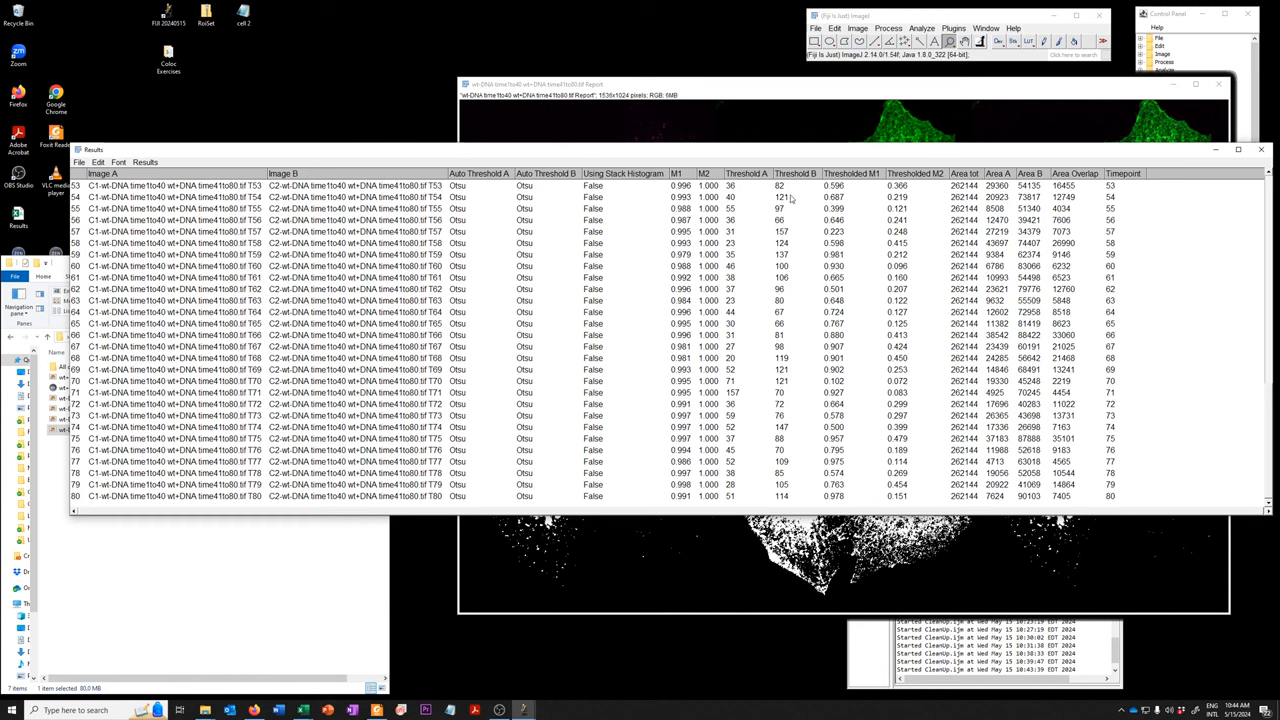
{"action": "mouse_move", "coordinate": [816, 390]}
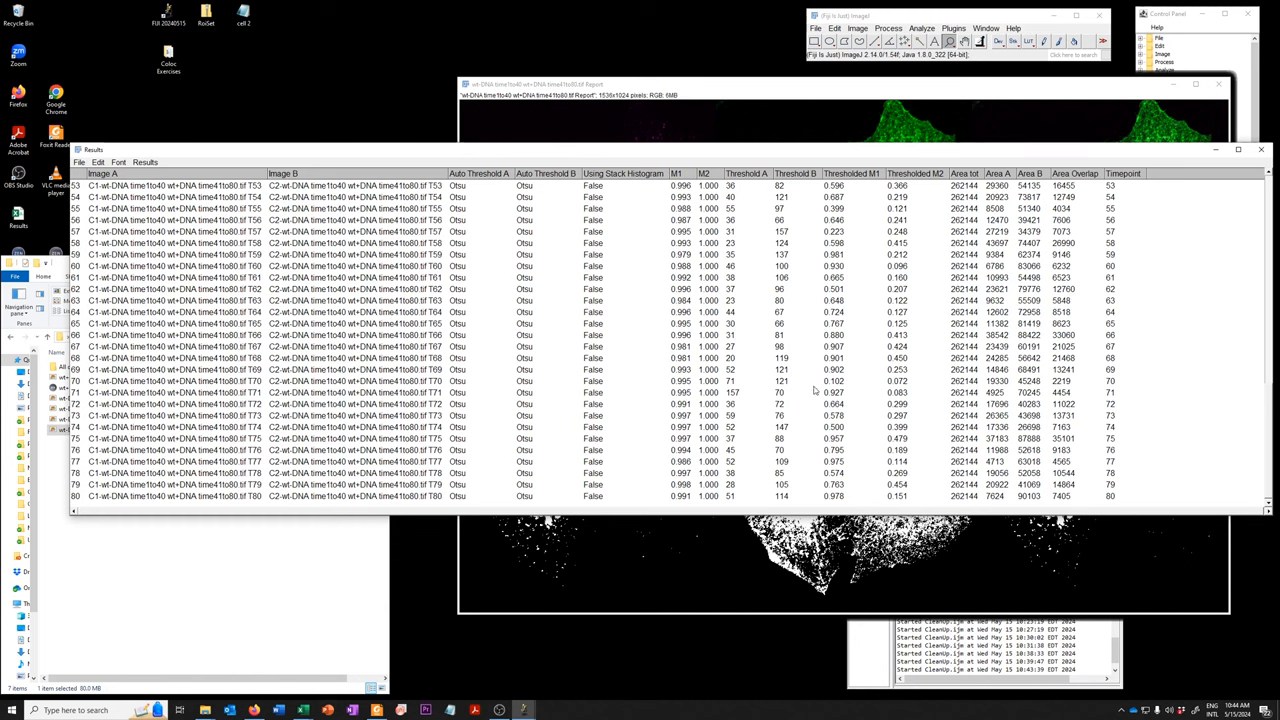
{"action": "mouse_move", "coordinate": [776, 468]}
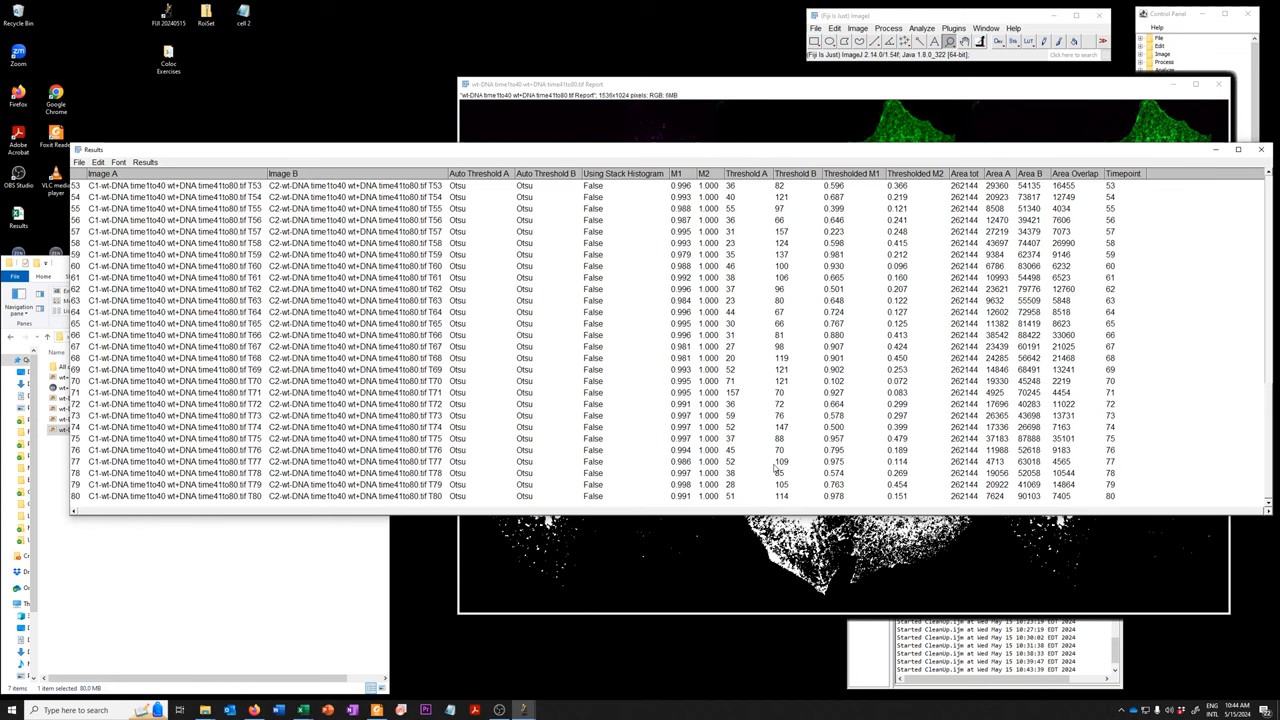
{"action": "mouse_move", "coordinate": [936, 384]}
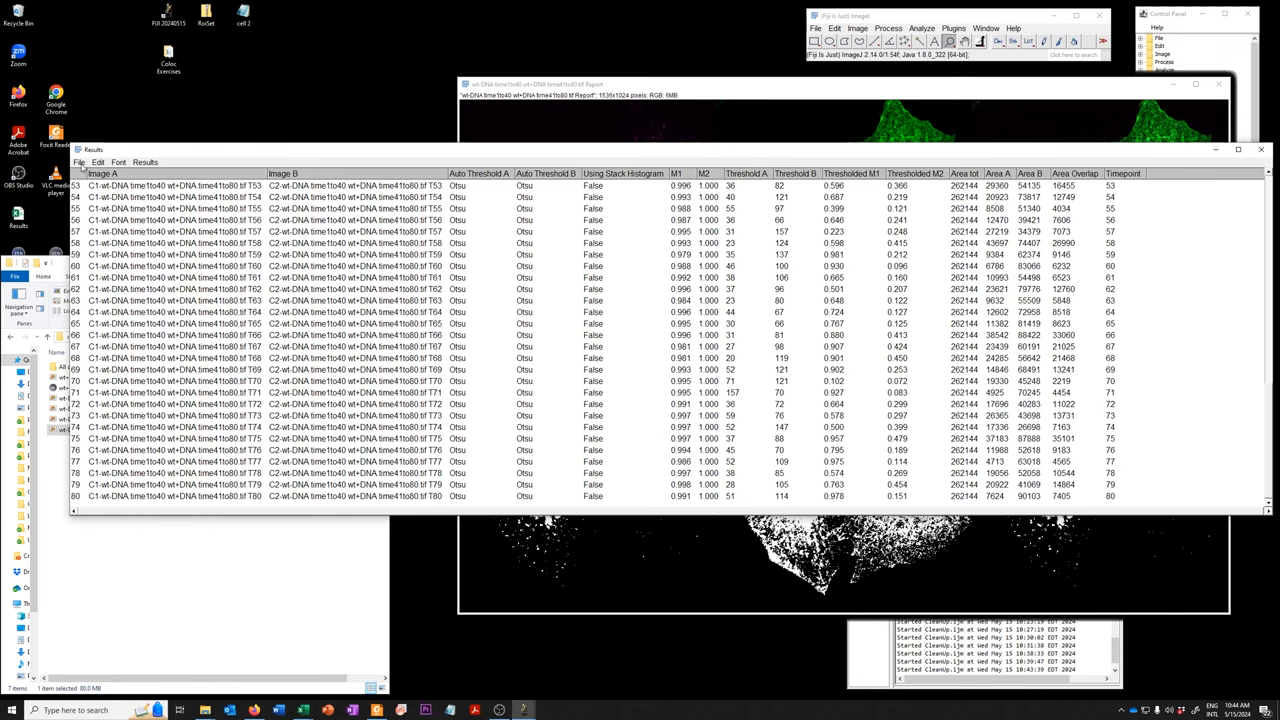
Save the Otsu colocalization results table to a file
{"action": "left_click", "coordinate": [80, 162]}
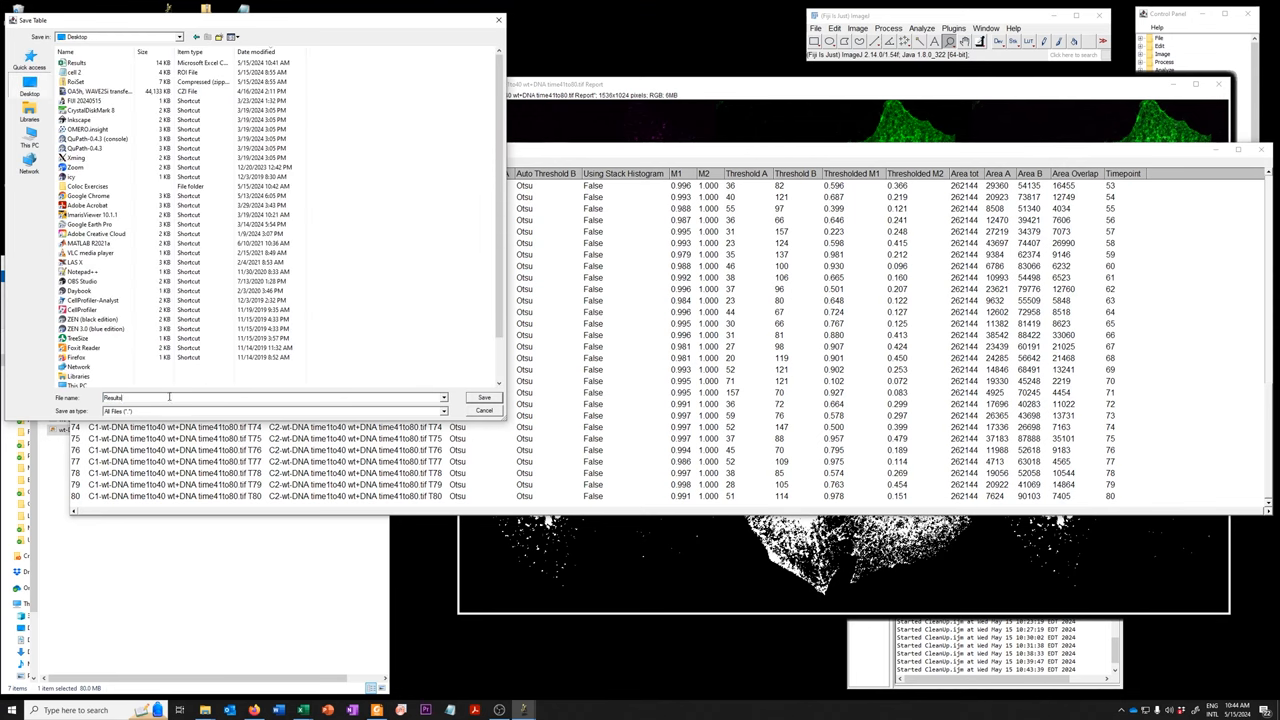
{"action": "left_click", "coordinate": [484, 396]}
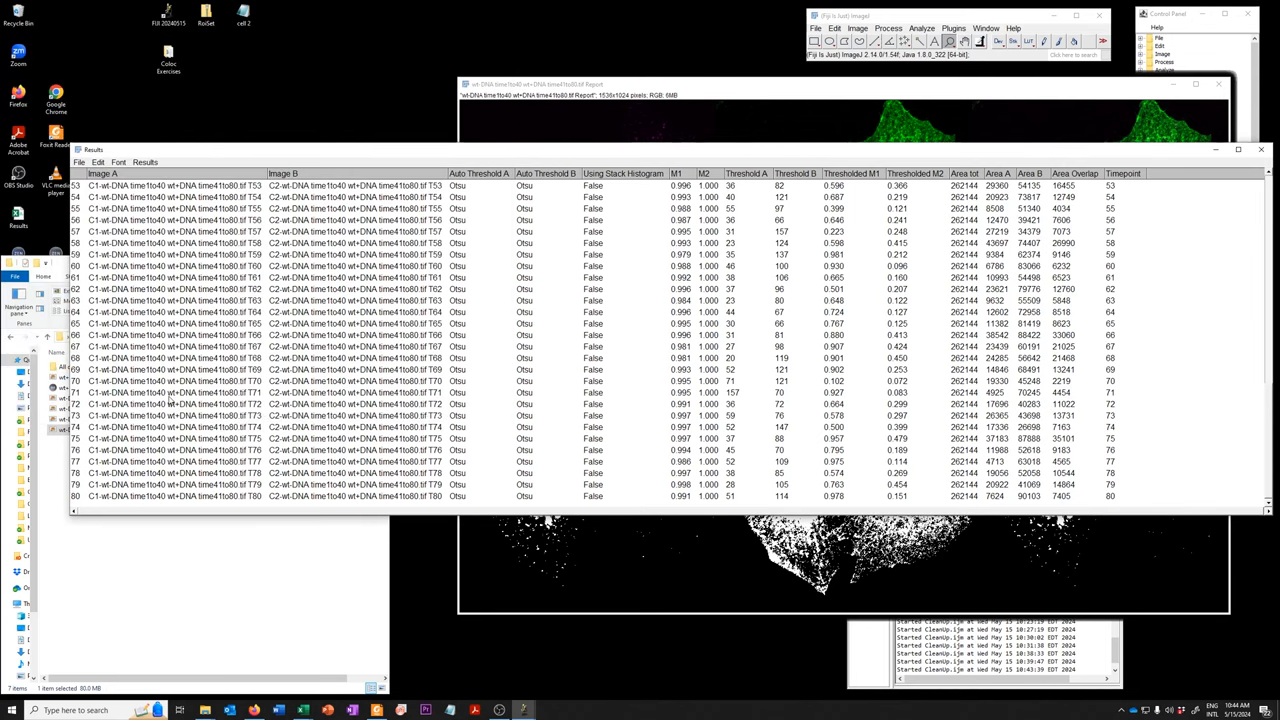
{"action": "mouse_move", "coordinate": [1224, 164]}
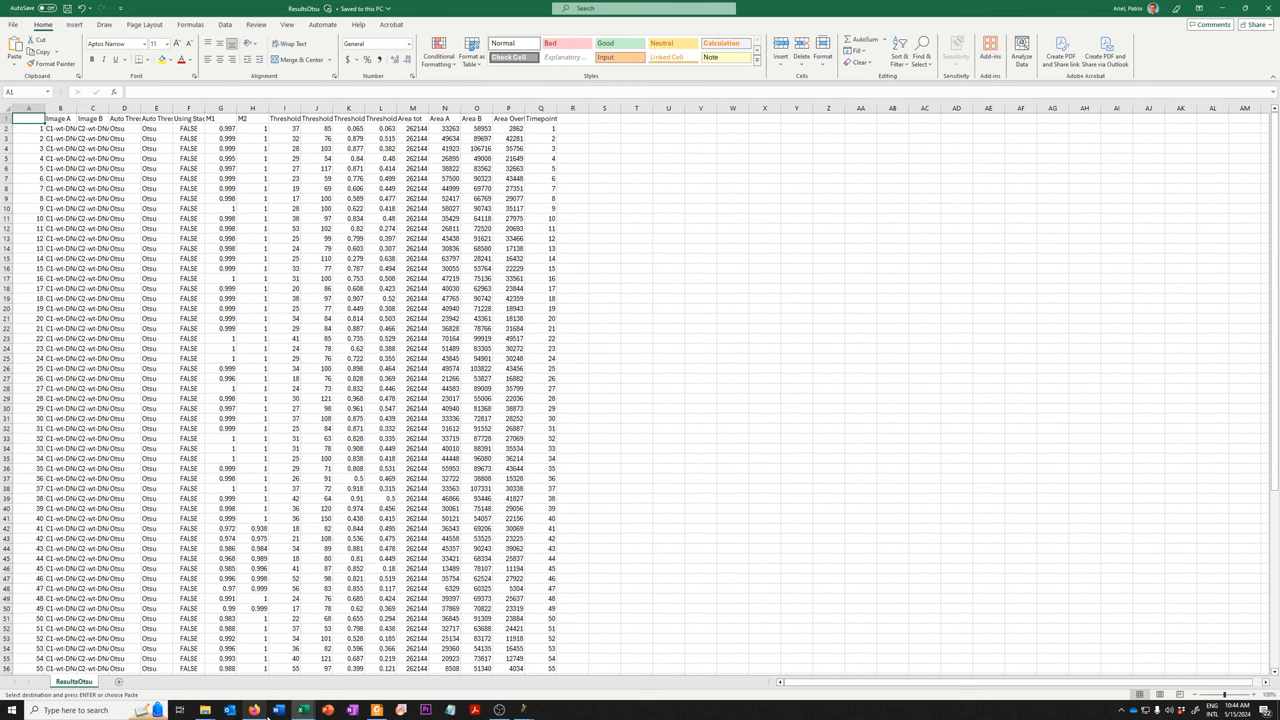
{"action": "mouse_move", "coordinate": [300, 710]}
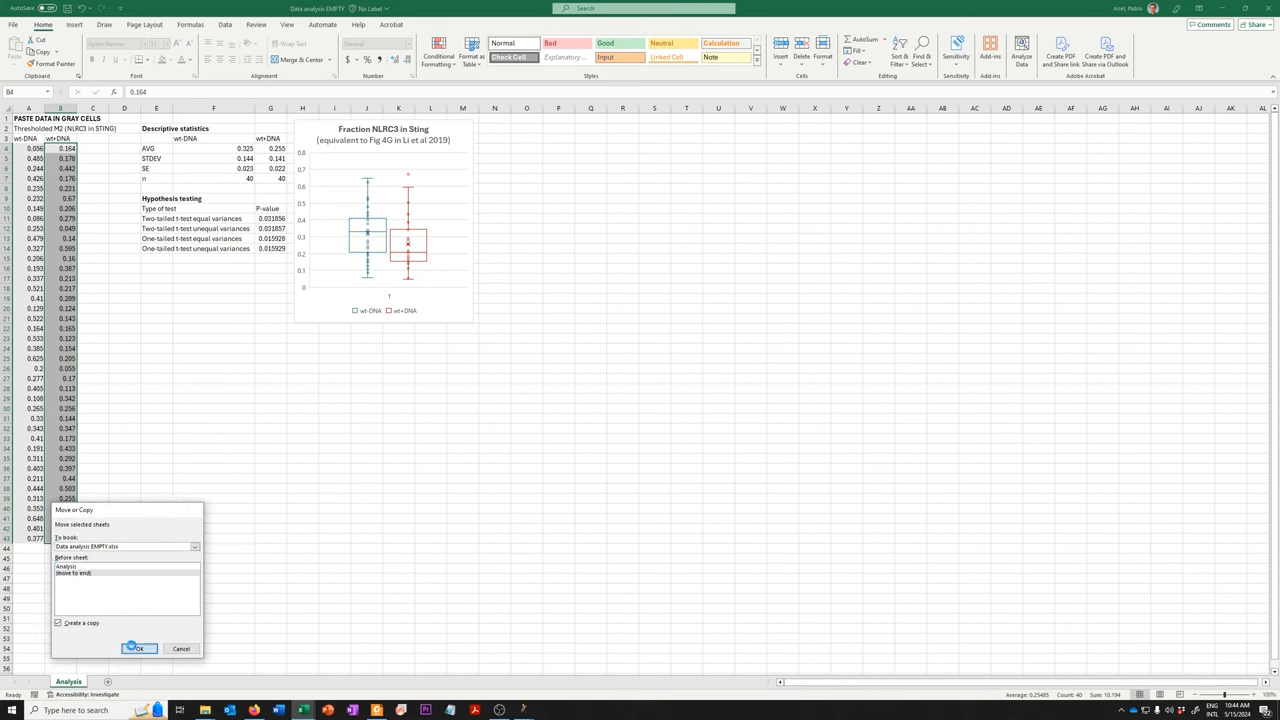
Create a copy of the Analysis sheet via Move or Copy
{"action": "left_click", "coordinate": [138, 648]}
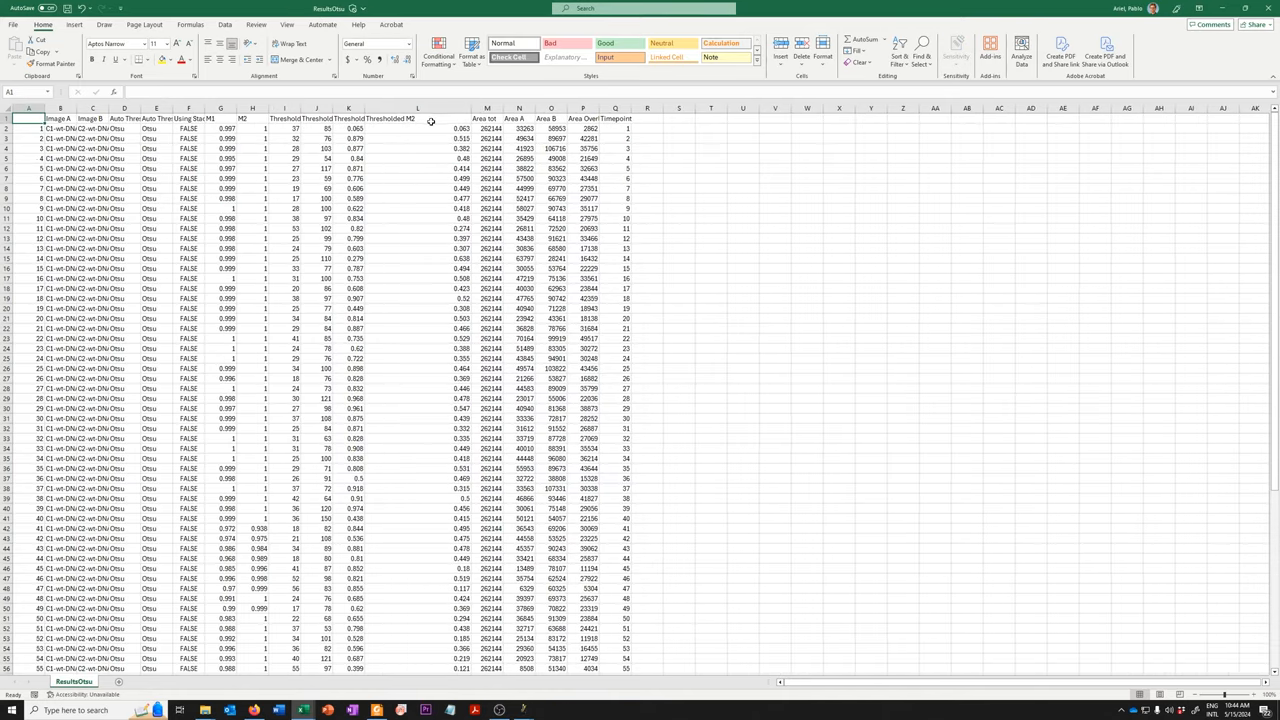
Copy the Otsu Thresholded M2 values and paste them into the Analysis Otsu sheet
{"action": "scroll", "scroll_direction": "down", "scroll_amount": 3}
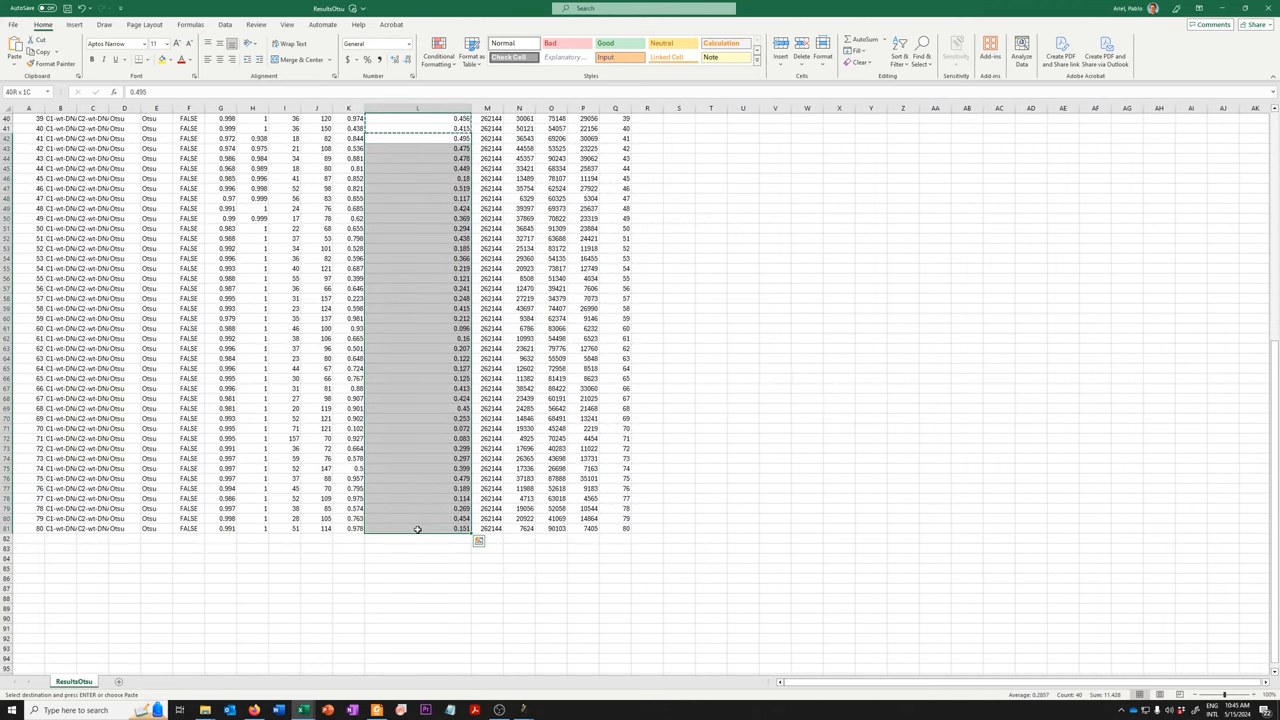
{"action": "left_click", "coordinate": [112, 680]}
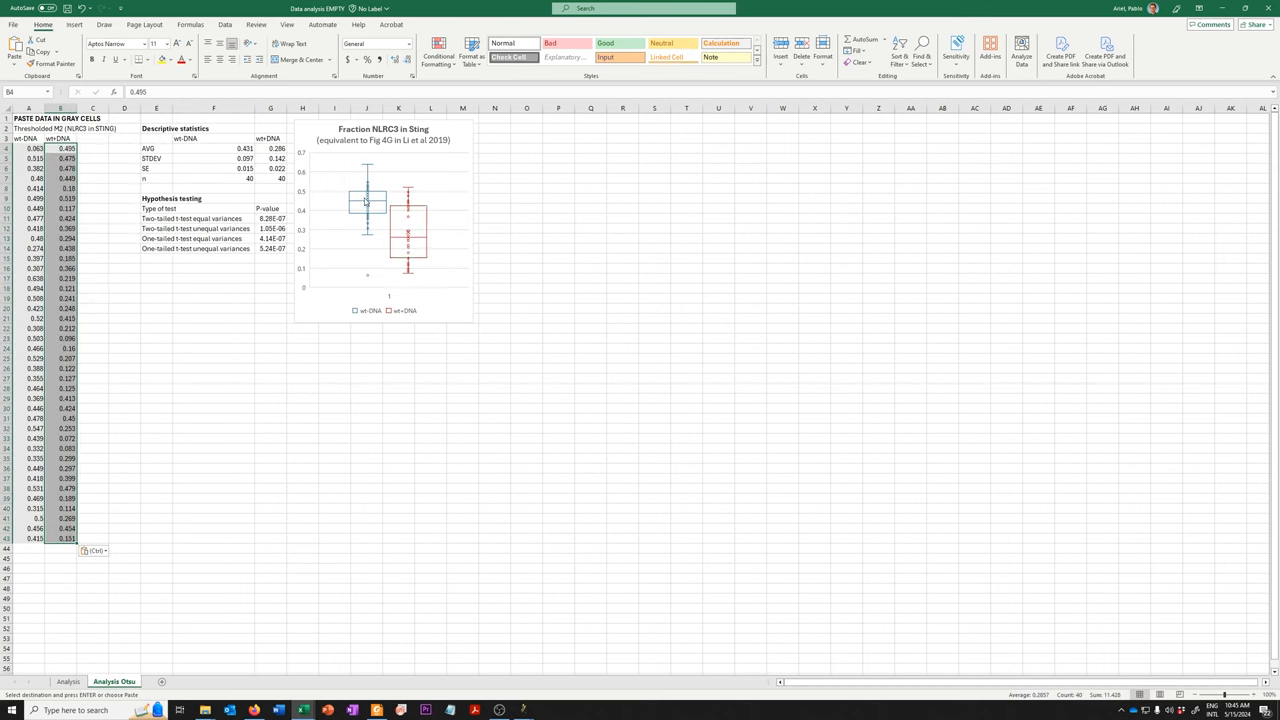
{"action": "mouse_move", "coordinate": [408, 250]}
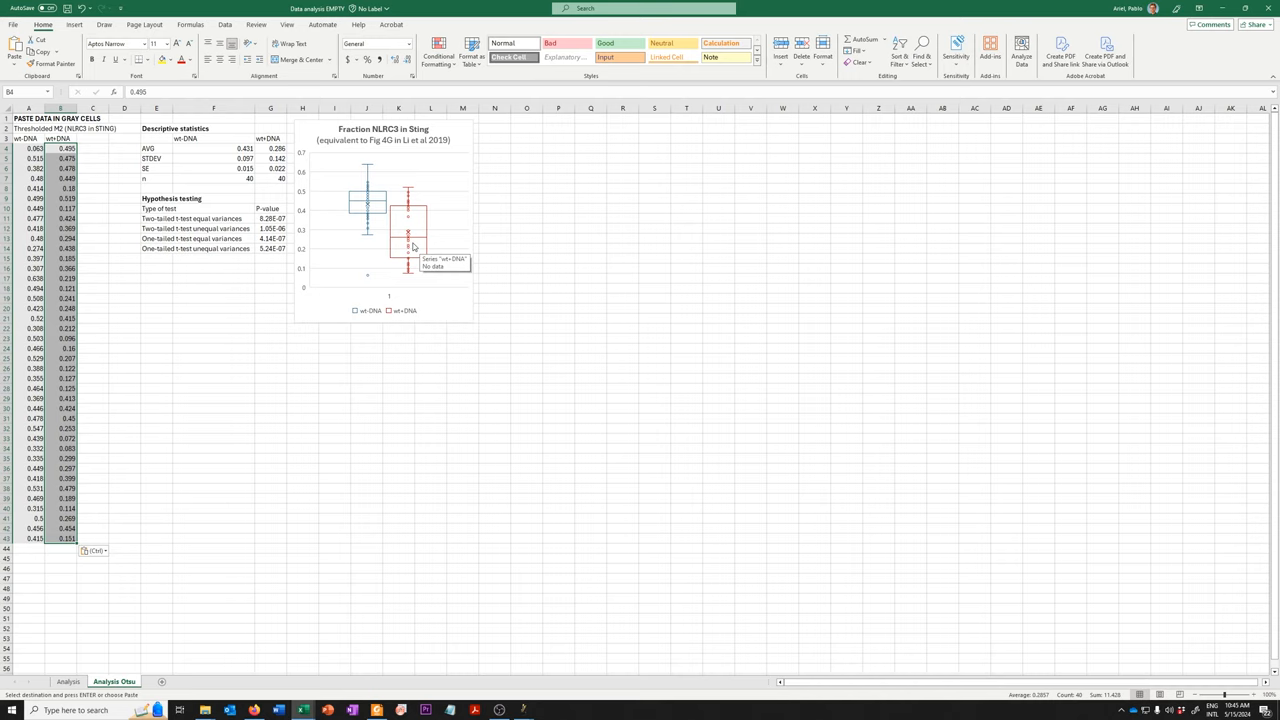
{"action": "mouse_move", "coordinate": [388, 268]}
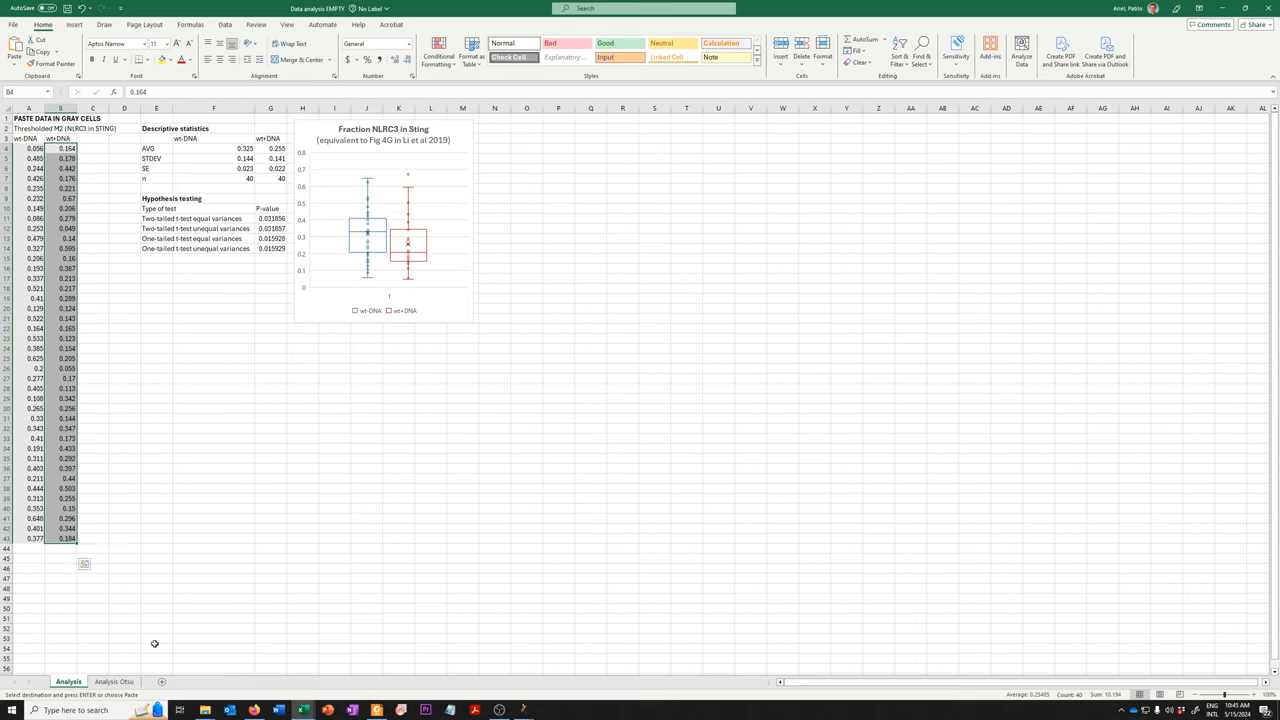
Switch to the Analysis Otsu sheet to view its updated statistics and box plot
{"action": "left_click", "coordinate": [112, 680]}
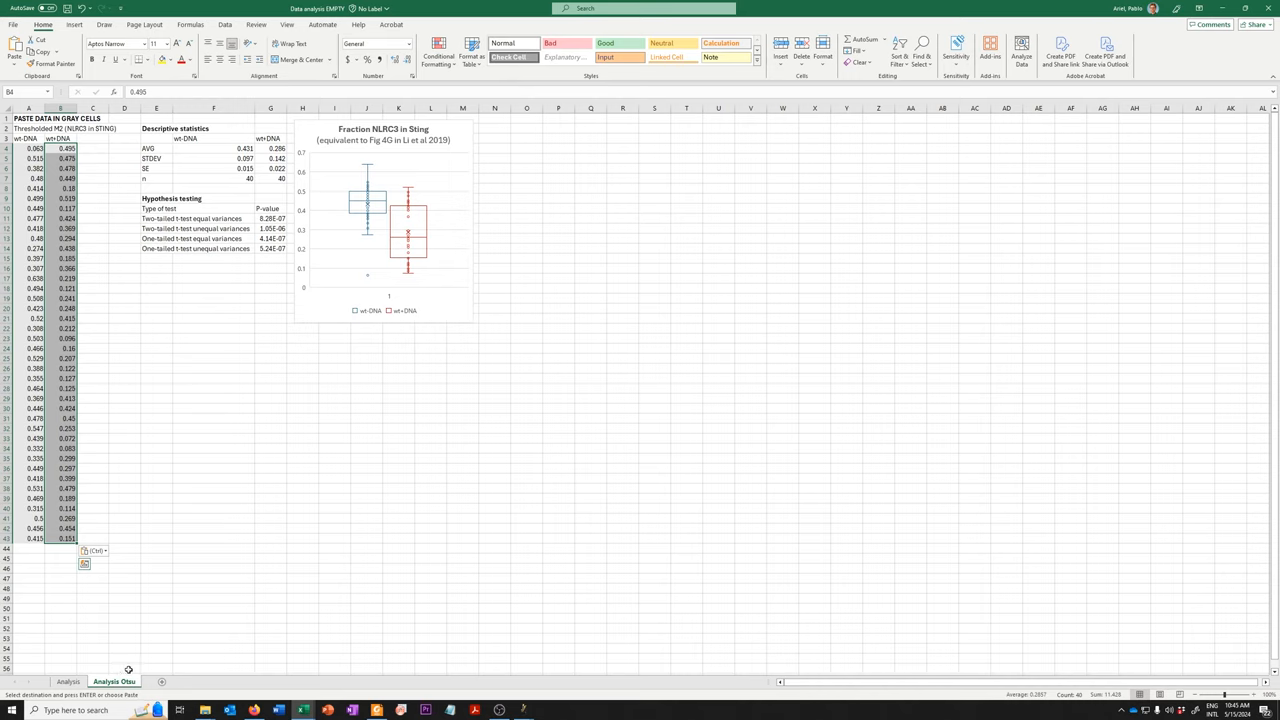
{"action": "mouse_move", "coordinate": [148, 616]}
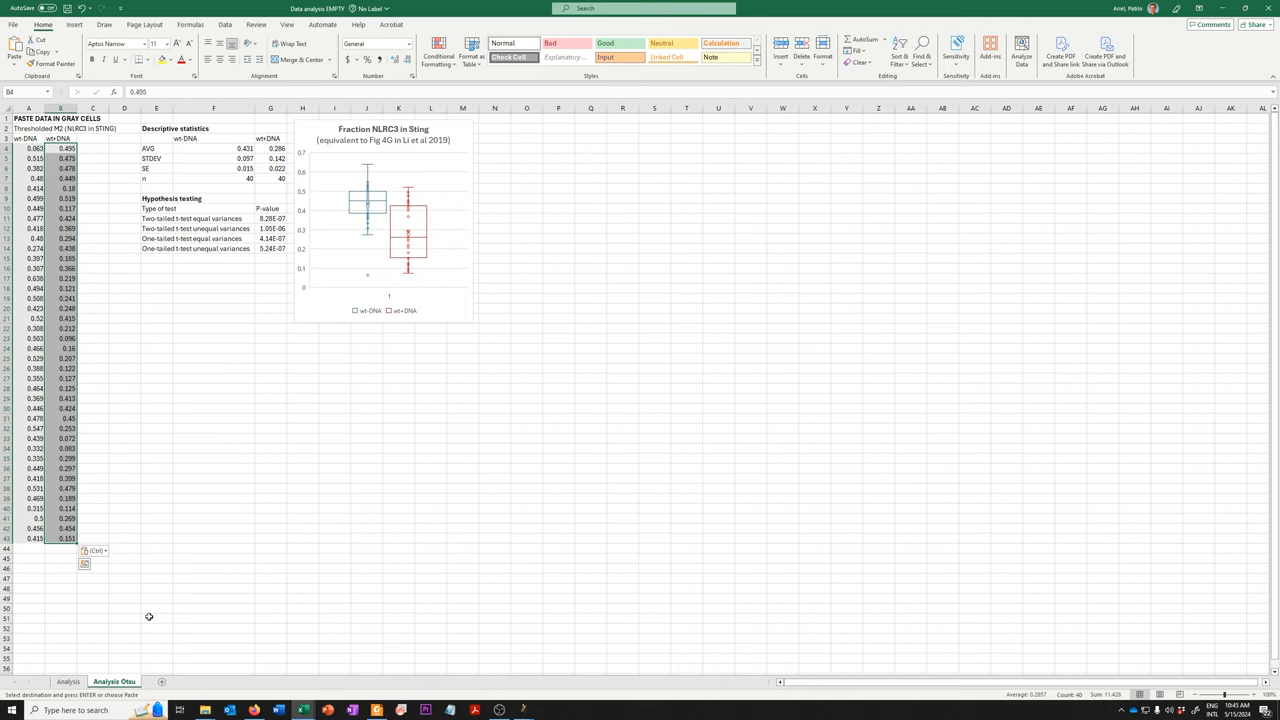
{"action": "mouse_move", "coordinate": [144, 620]}
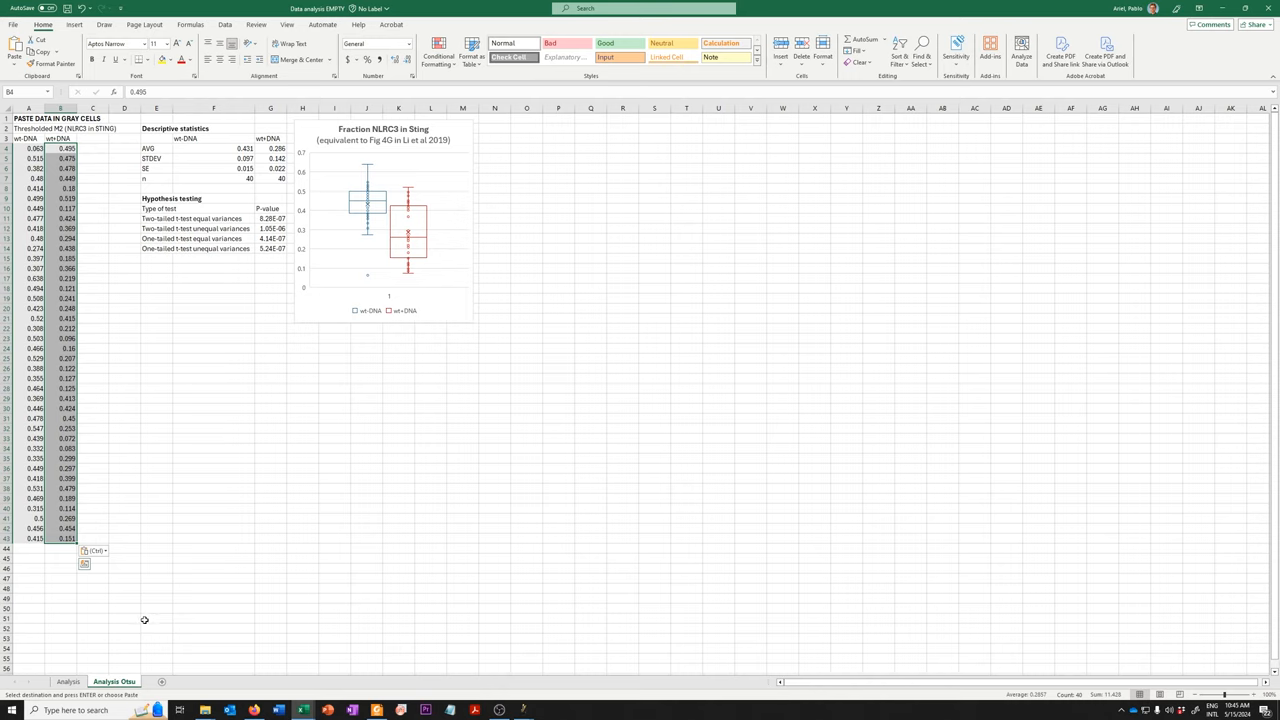
{"action": "mouse_move", "coordinate": [142, 612]}
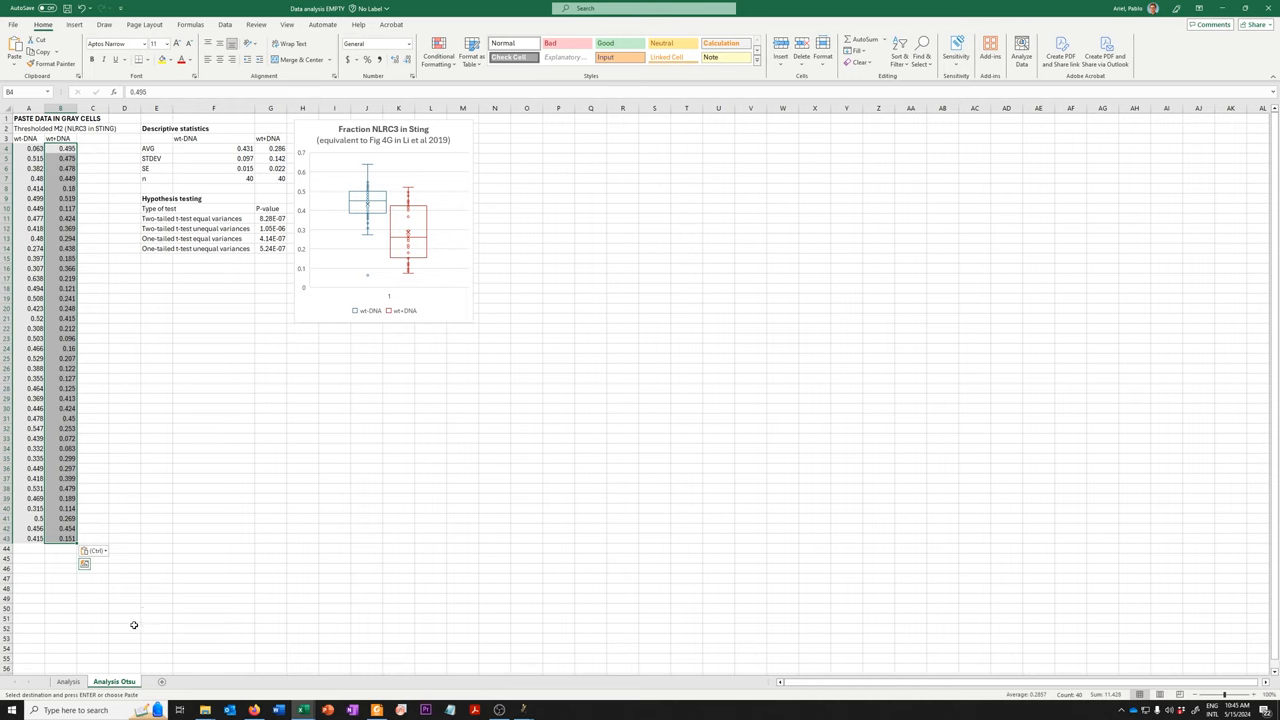
{"action": "mouse_move", "coordinate": [136, 616]}
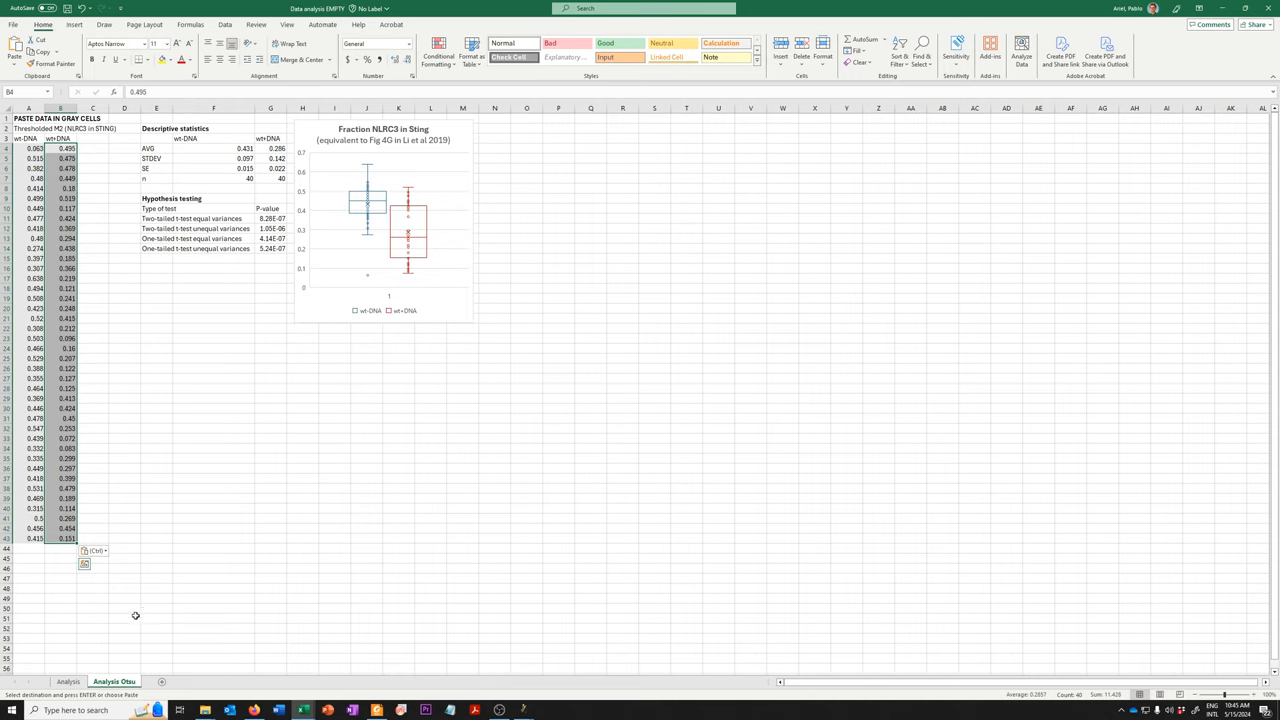
{"action": "mouse_move", "coordinate": [138, 612]}
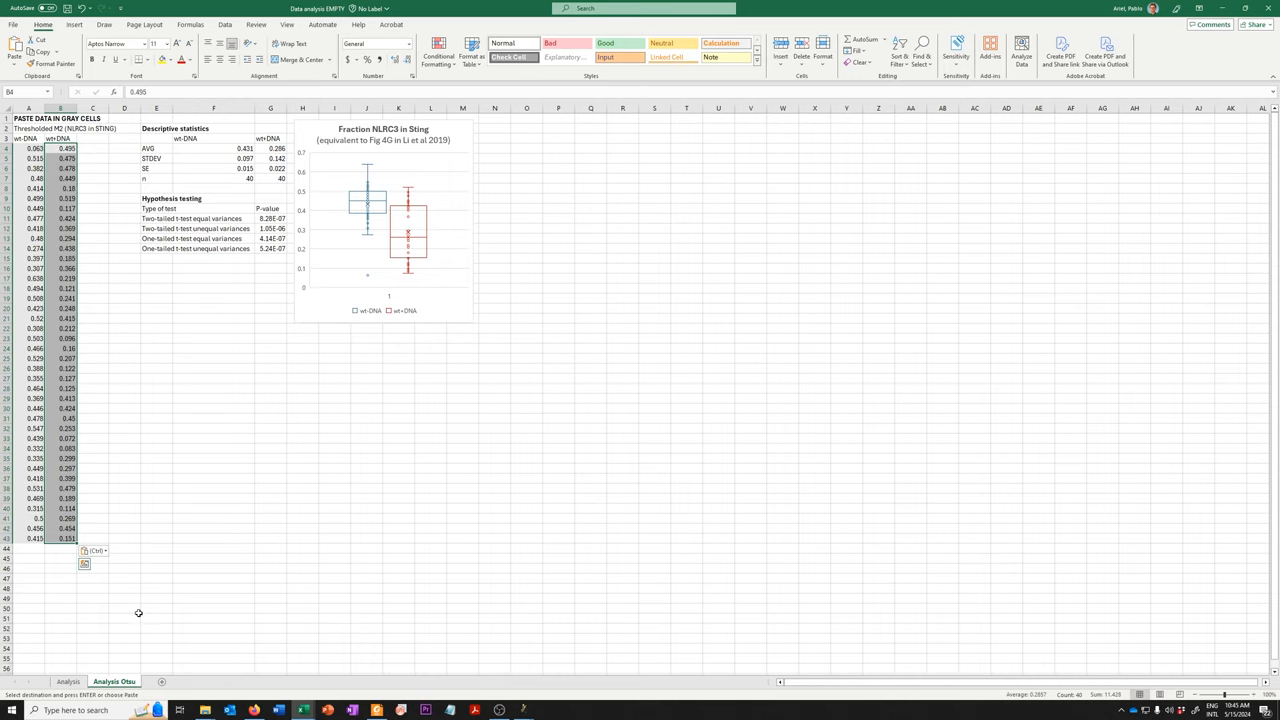
{"action": "mouse_move", "coordinate": [132, 616]}
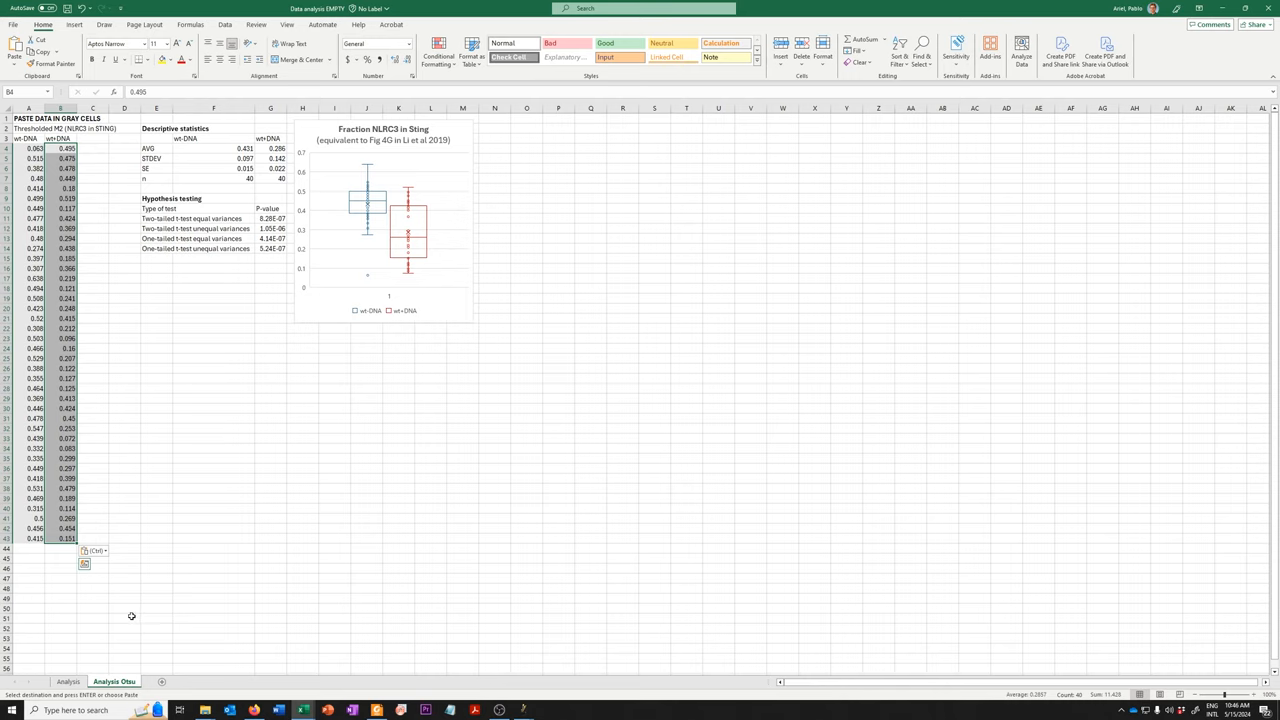
{"action": "mouse_move", "coordinate": [128, 620]}
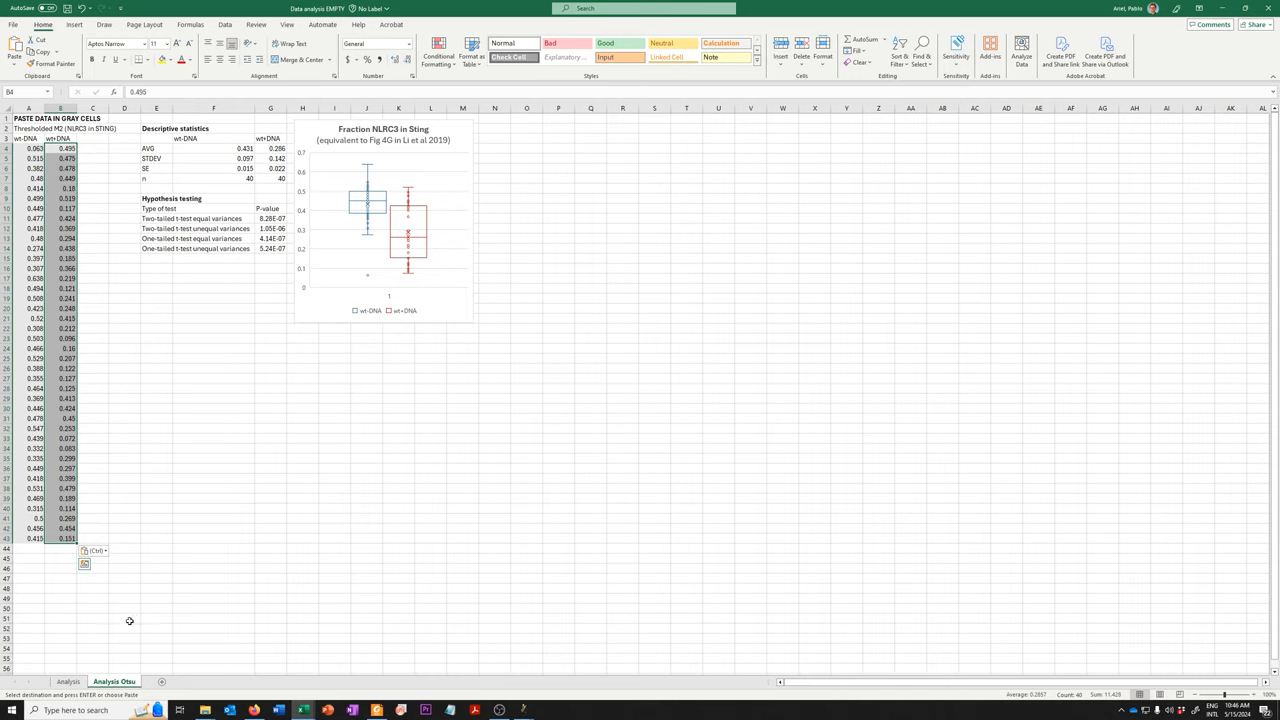
{"action": "mouse_move", "coordinate": [124, 620]}
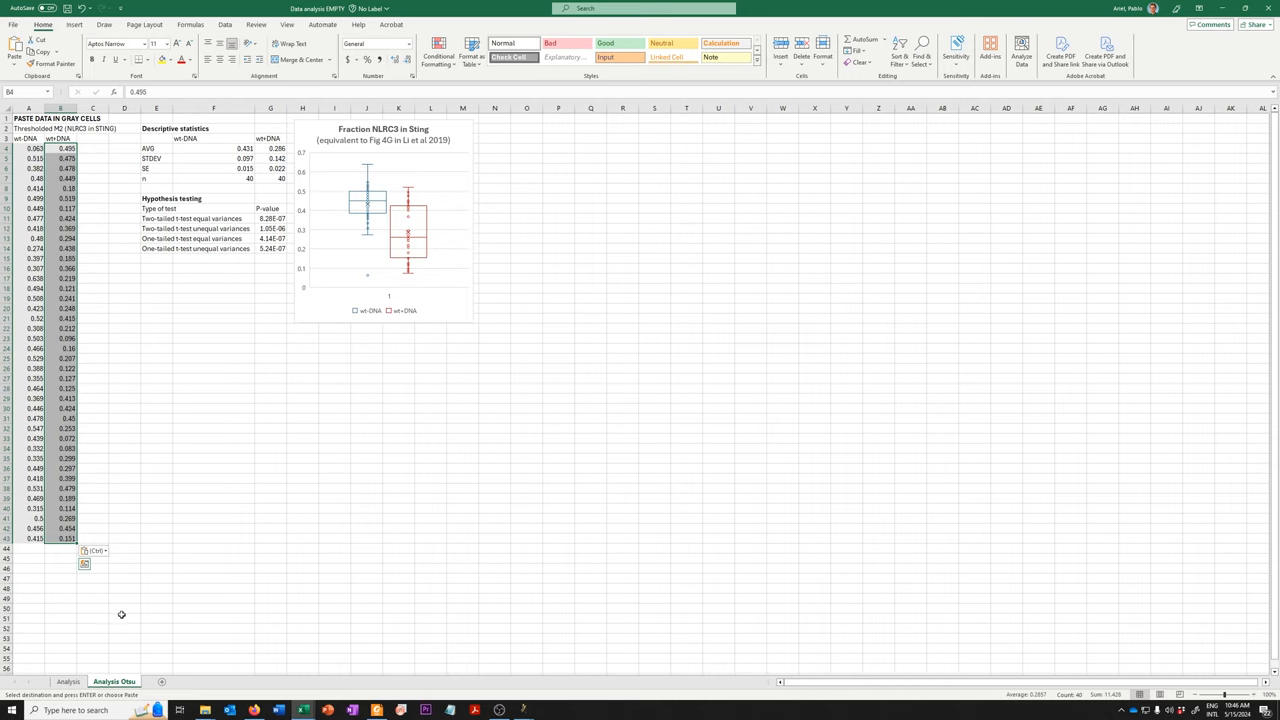
{"action": "mouse_move", "coordinate": [122, 612]}
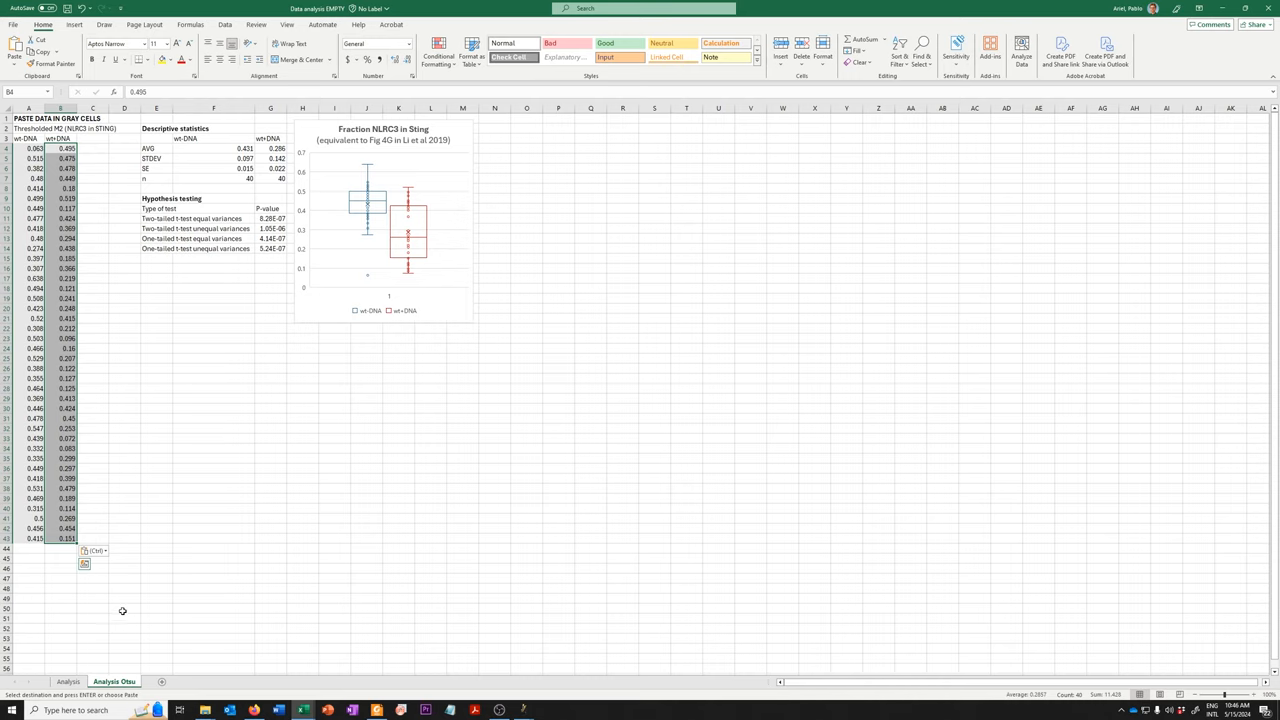
{"action": "mouse_move", "coordinate": [112, 618]}
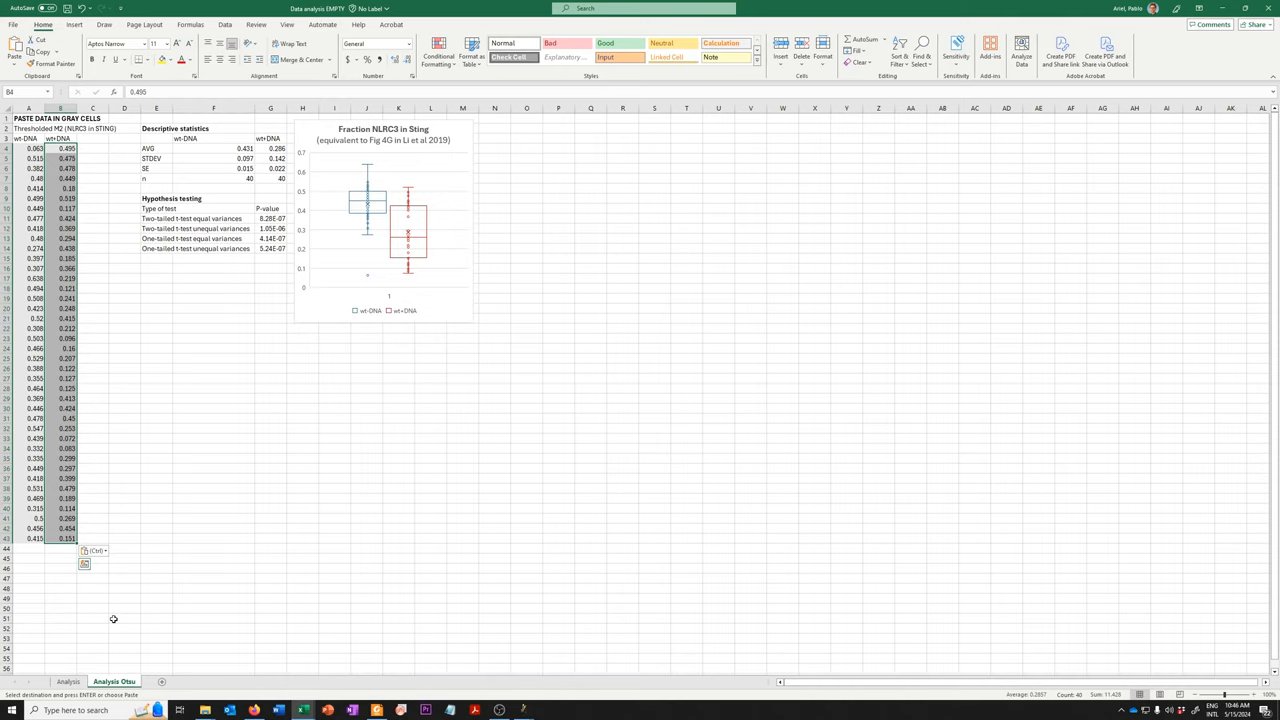
{"action": "mouse_move", "coordinate": [112, 620]}
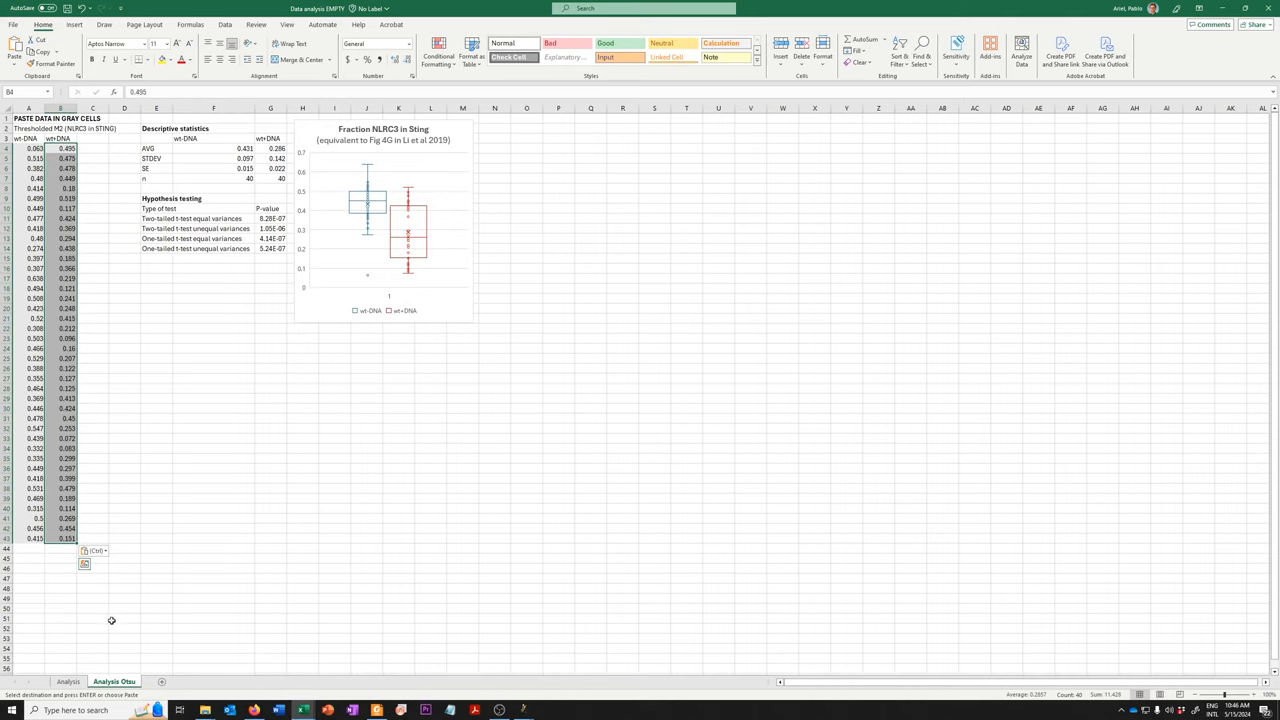